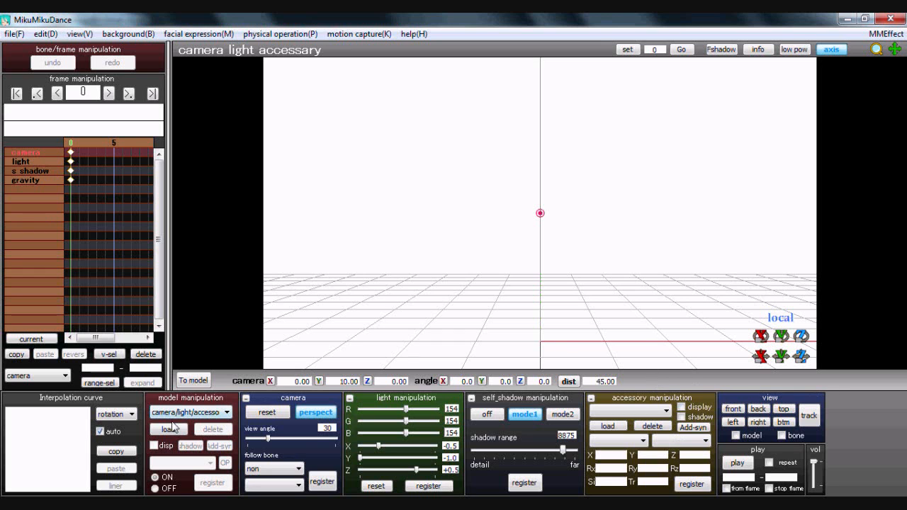
# Load the Miku Hatsune ver.2.2 model and accept its model information
pyautogui.click(167, 429)
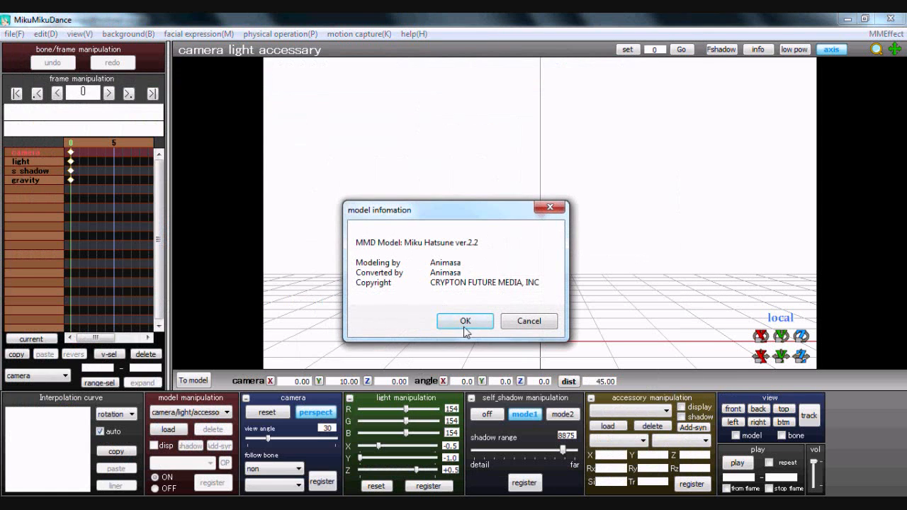
pyautogui.click(466, 321)
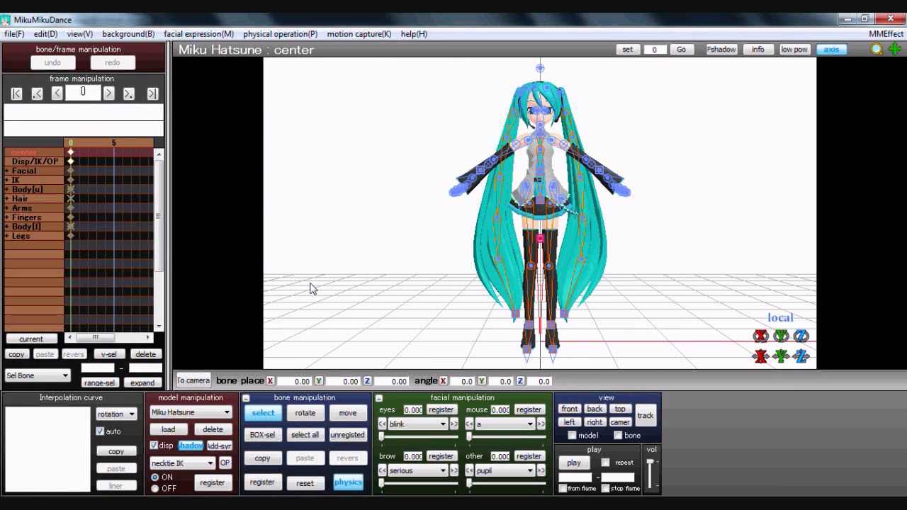
pyautogui.moveTo(250, 265)
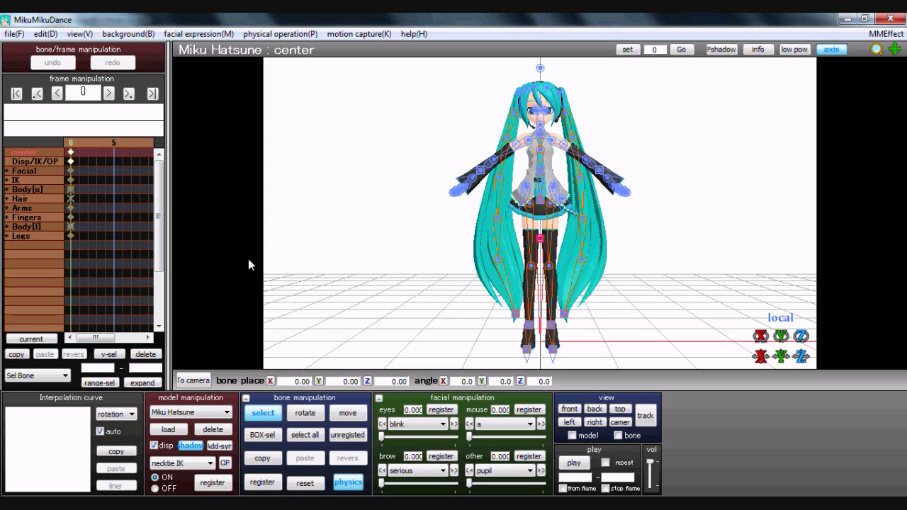
pyautogui.moveTo(274, 259)
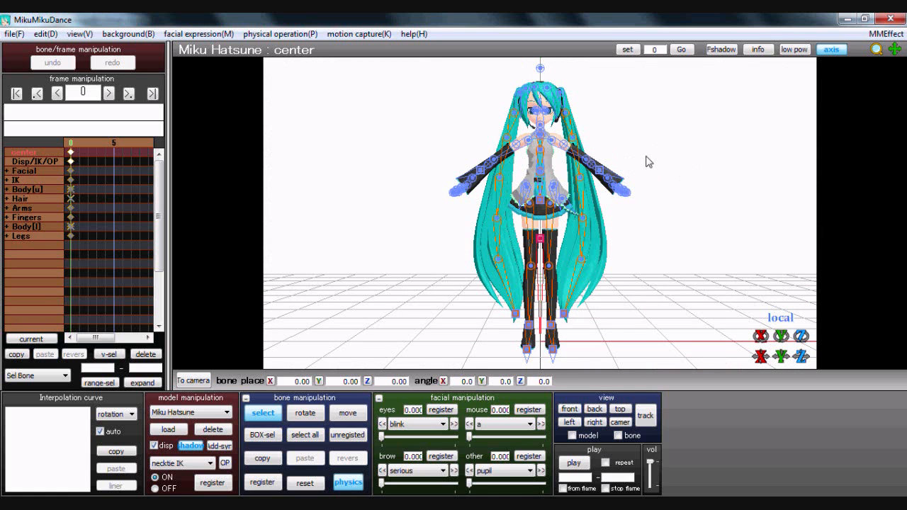
pyautogui.moveTo(676, 158)
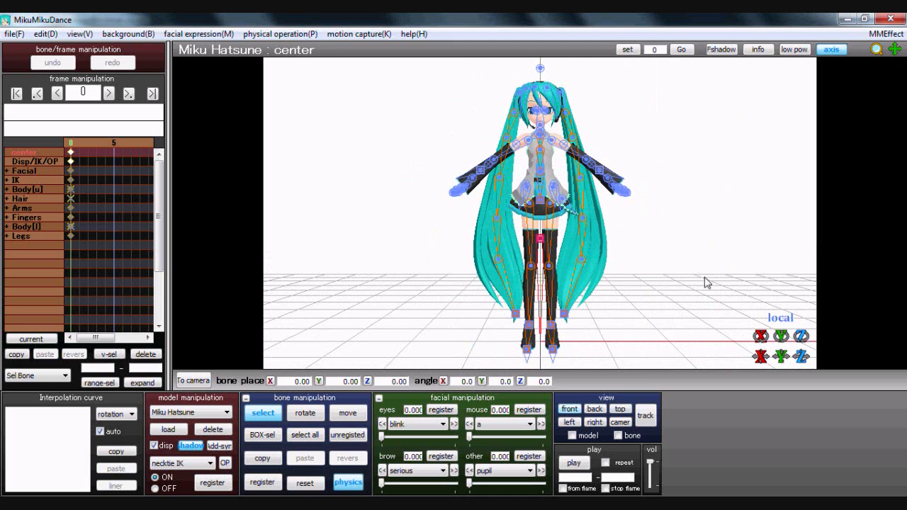
pyautogui.moveTo(672, 178)
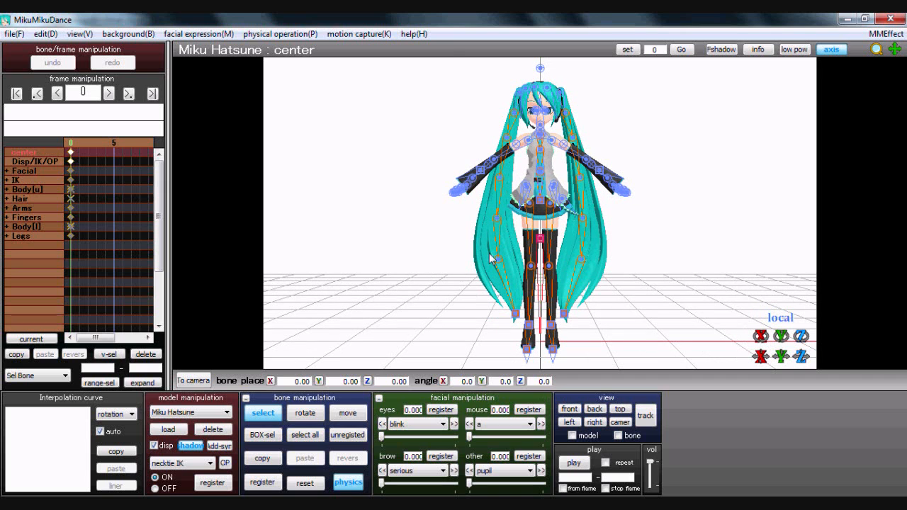
pyautogui.moveTo(353, 188)
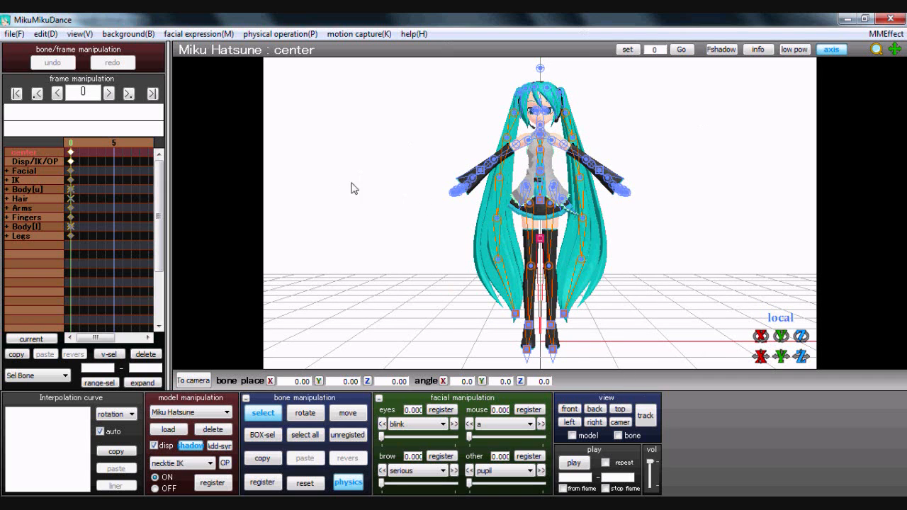
pyautogui.moveTo(456, 201)
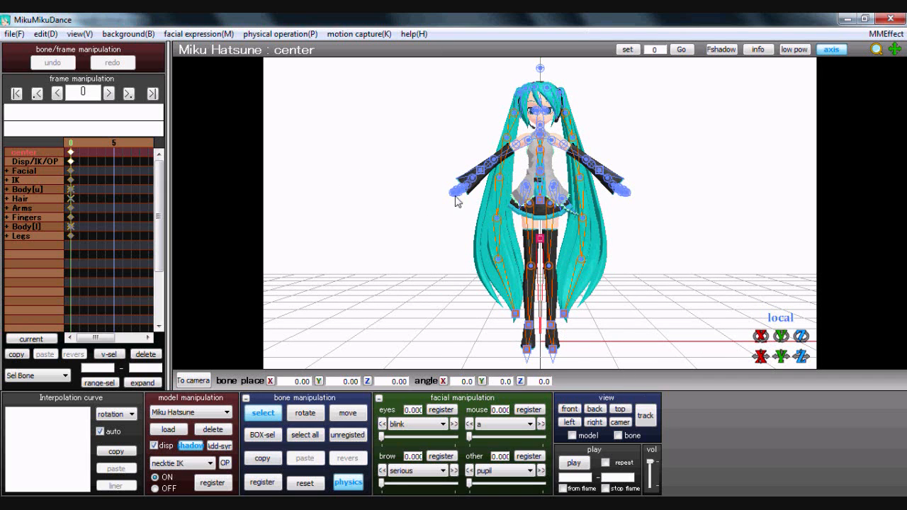
pyautogui.moveTo(537, 147)
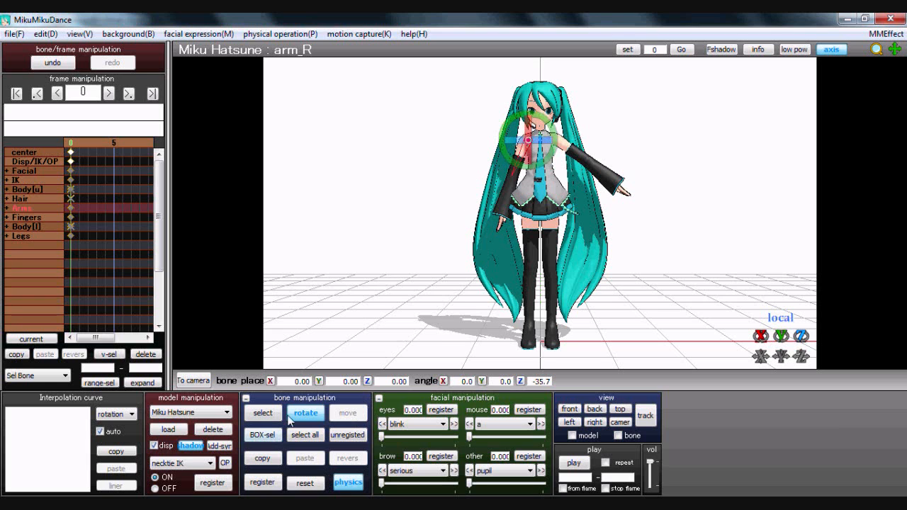
# Register the lowered arm_R rotation, copy the bone pose, and return to bone selection
pyautogui.click(262, 413)
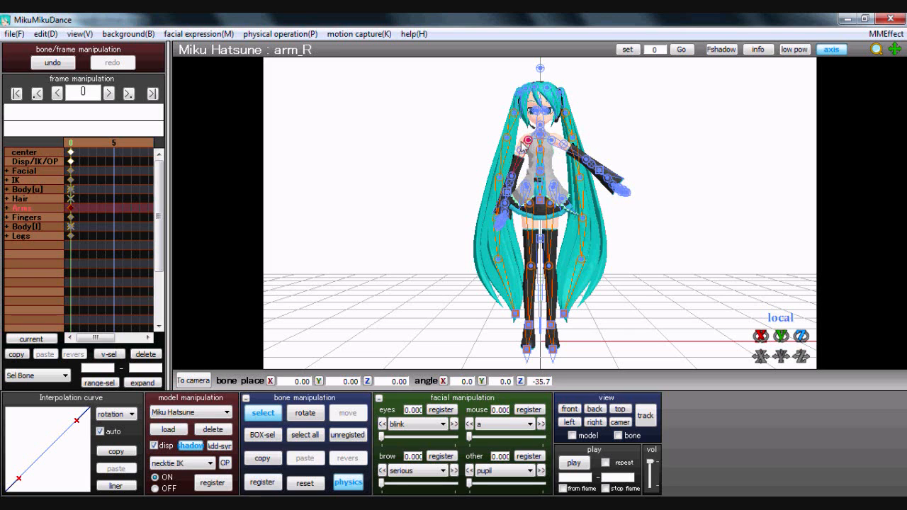
pyautogui.moveTo(262, 458)
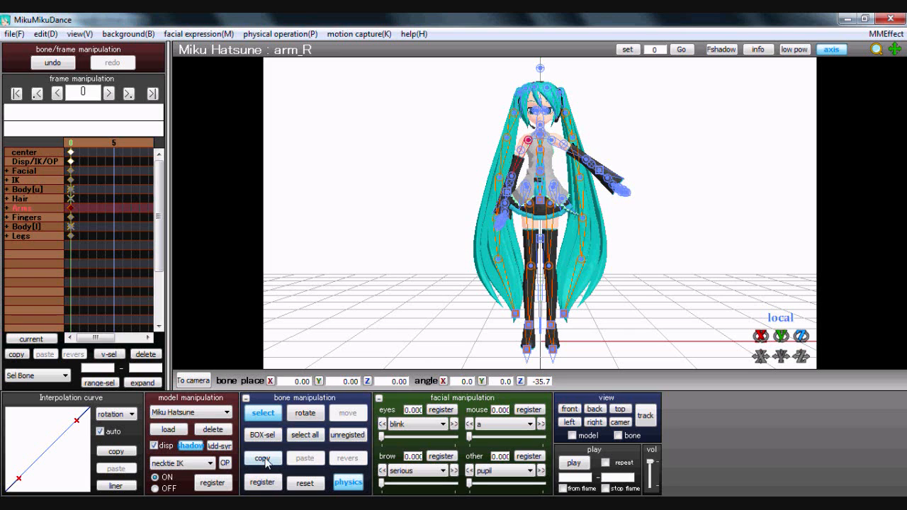
pyautogui.click(348, 458)
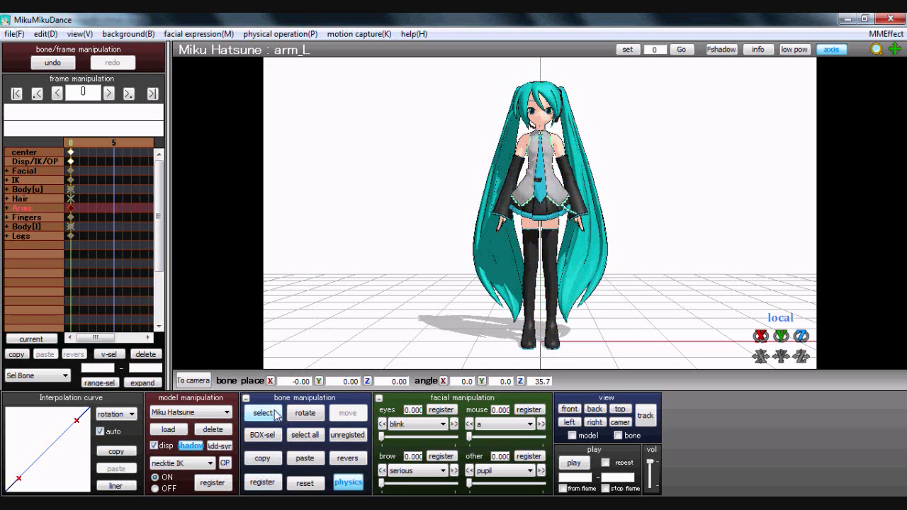
pyautogui.click(262, 412)
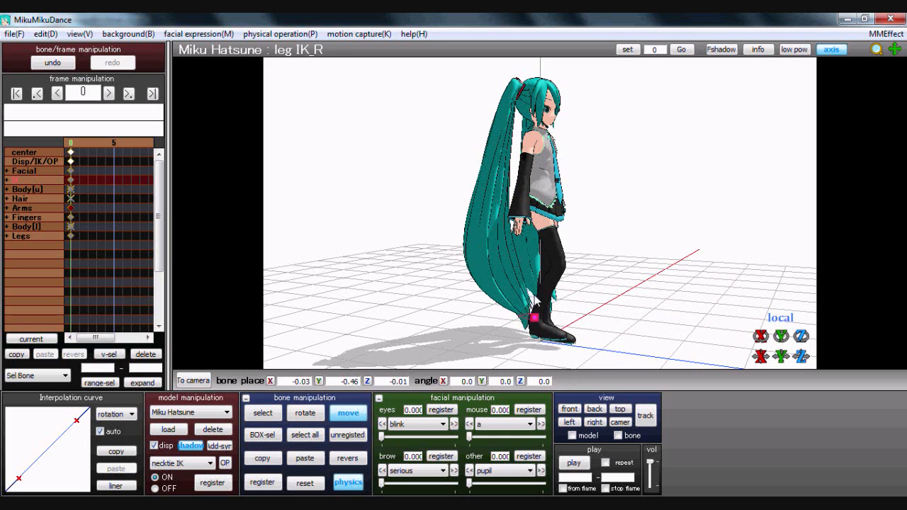
# Drag the leg IK_R bone backward and upward to bend Miku's right leg
pyautogui.moveTo(536, 305); pyautogui.dragTo(489, 344)
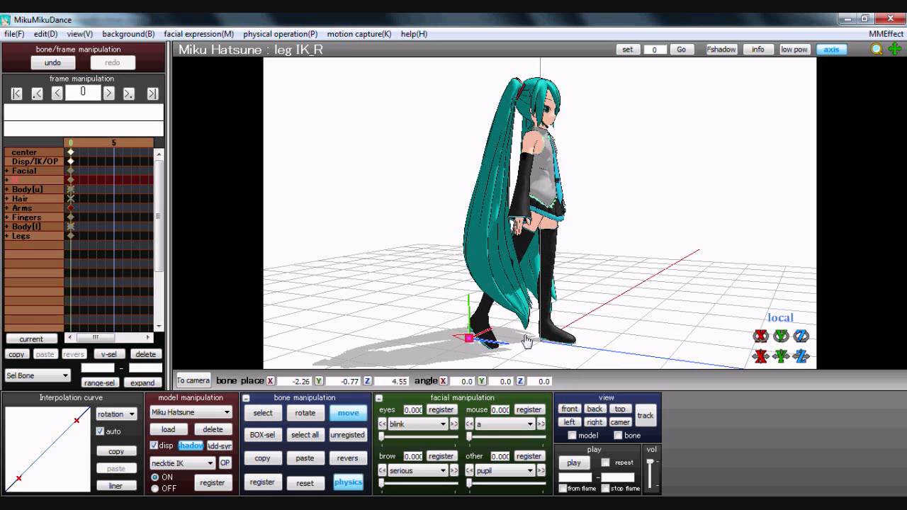
pyautogui.moveTo(482, 344); pyautogui.dragTo(521, 298)
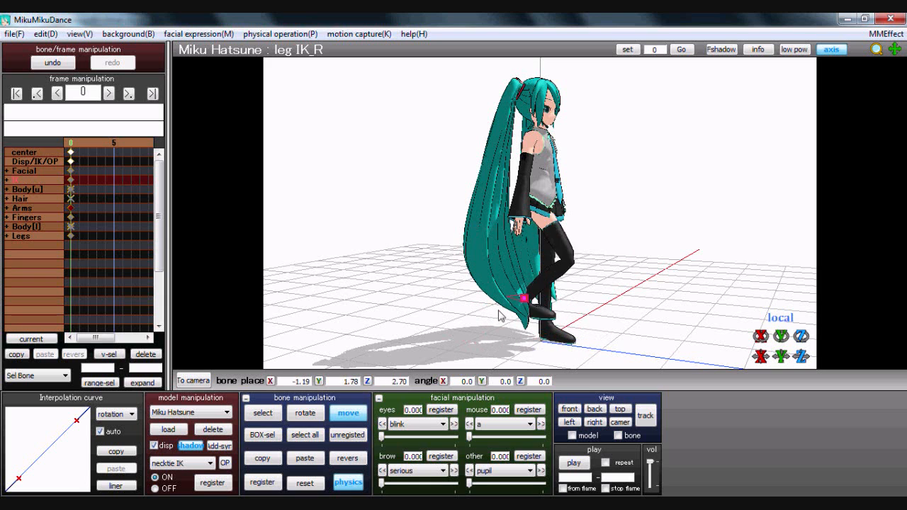
pyautogui.moveTo(518, 296); pyautogui.dragTo(581, 266)
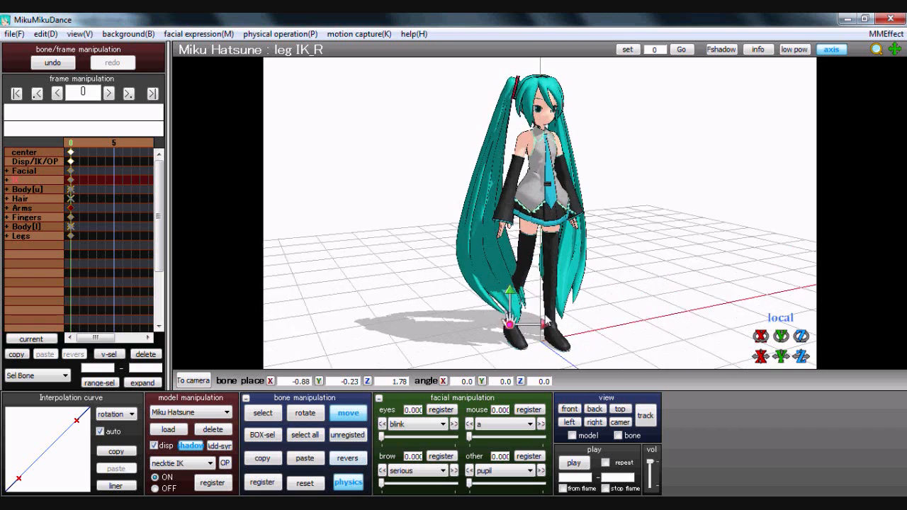
pyautogui.click(305, 483)
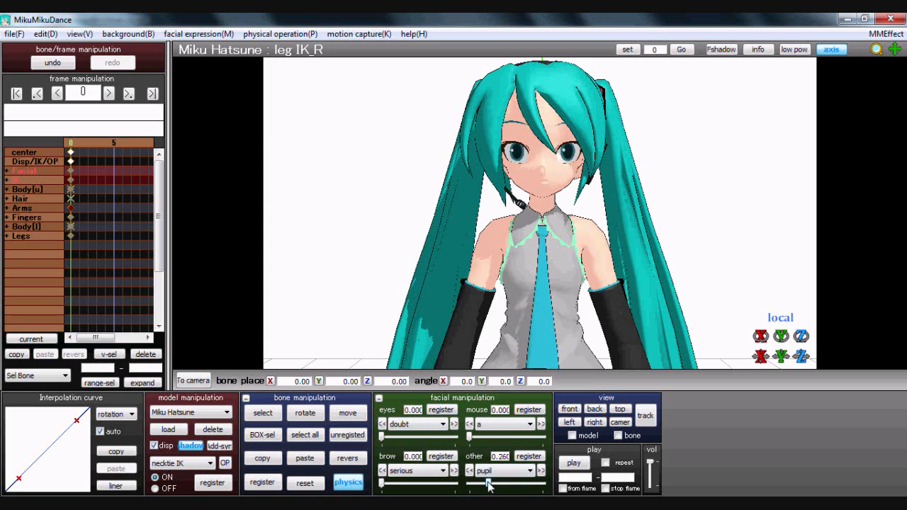
# Drag the pupil expression slider back to zero
pyautogui.moveTo(488, 486); pyautogui.dragTo(472, 486)
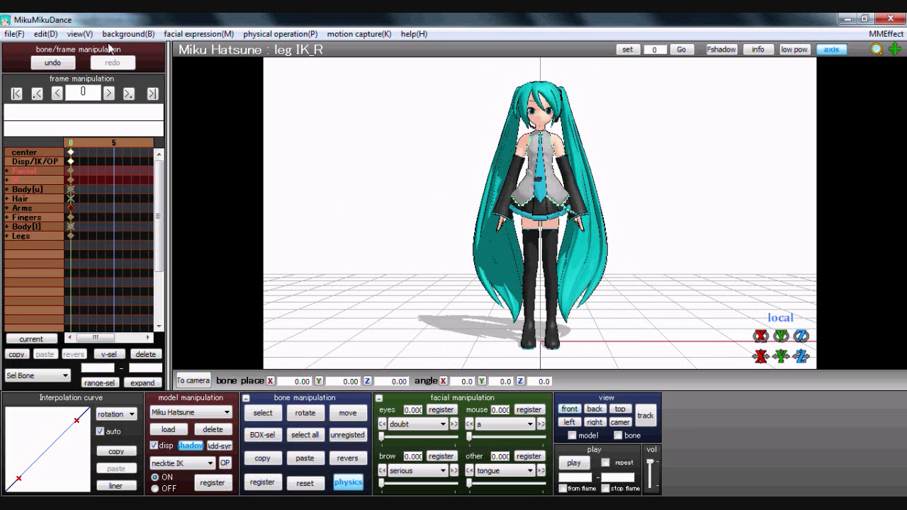
# Load the Dancing Samurai motion file onto Miku and return to frame 0
pyautogui.click(14, 33)
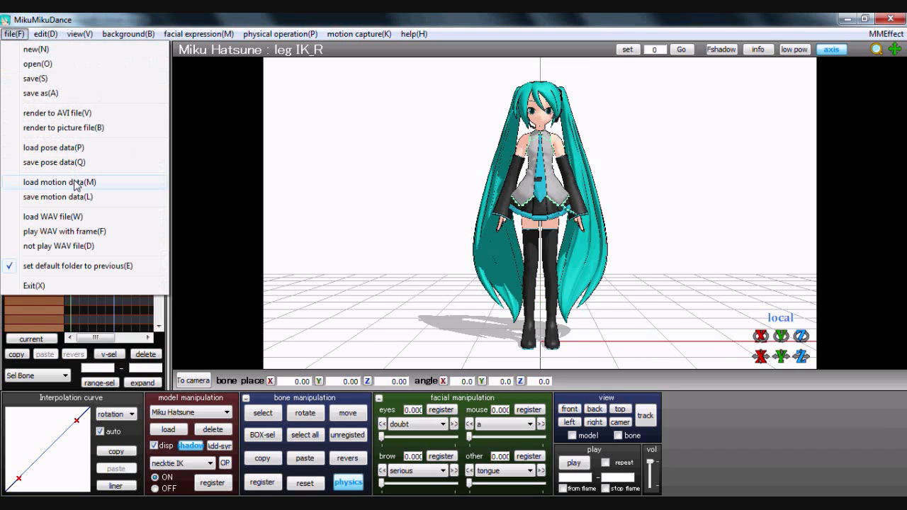
pyautogui.click(59, 182)
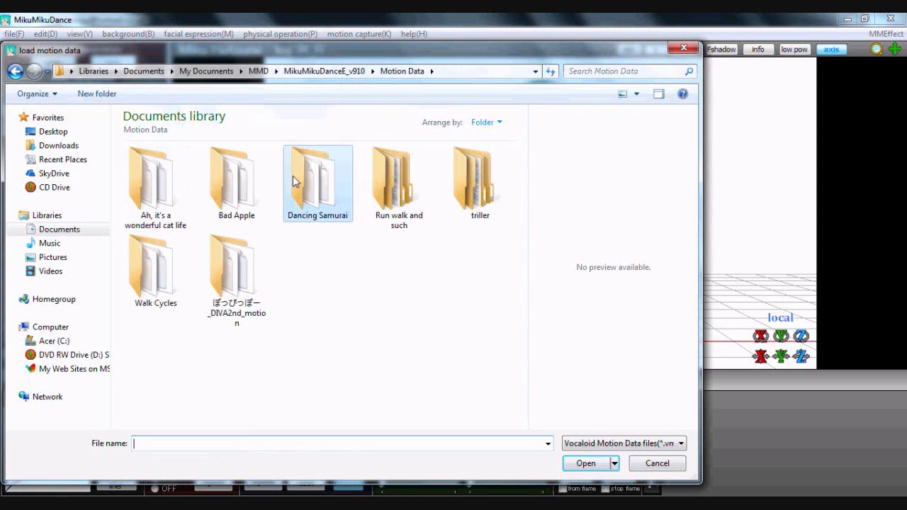
pyautogui.doubleClick(296, 181)
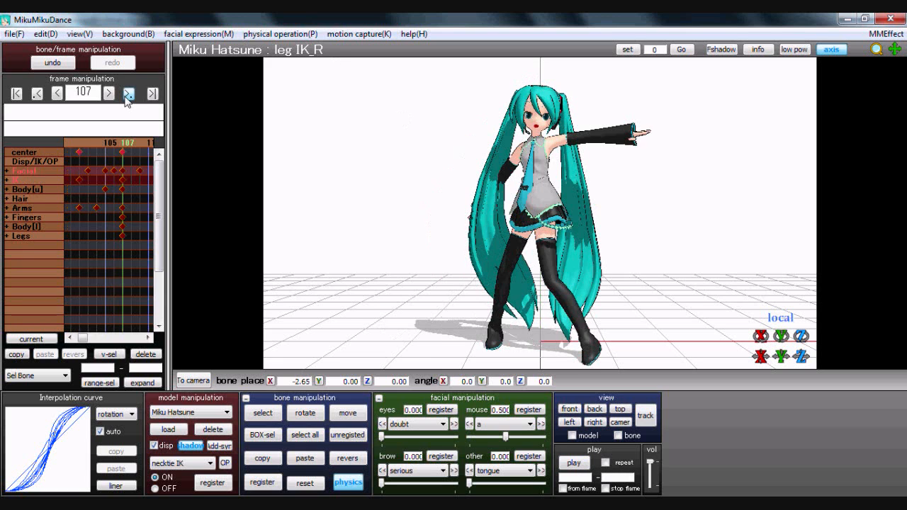
pyautogui.click(16, 93)
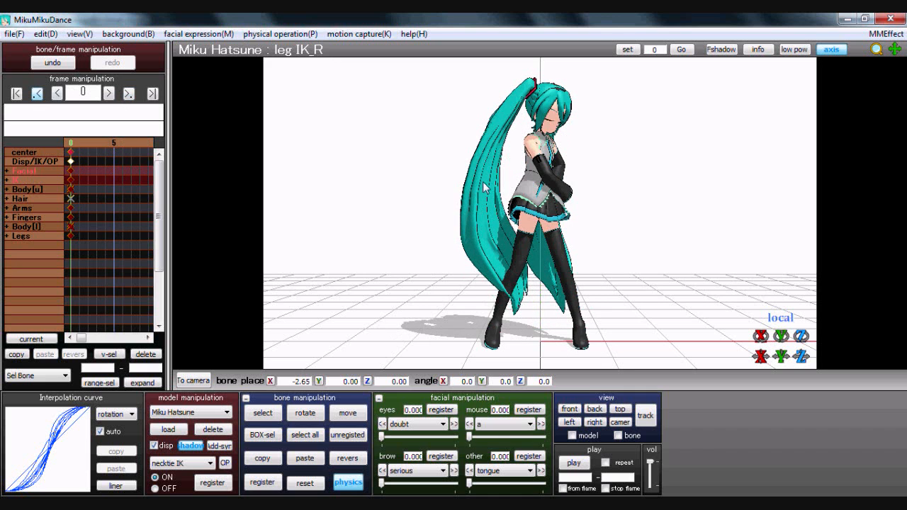
pyautogui.click(574, 463)
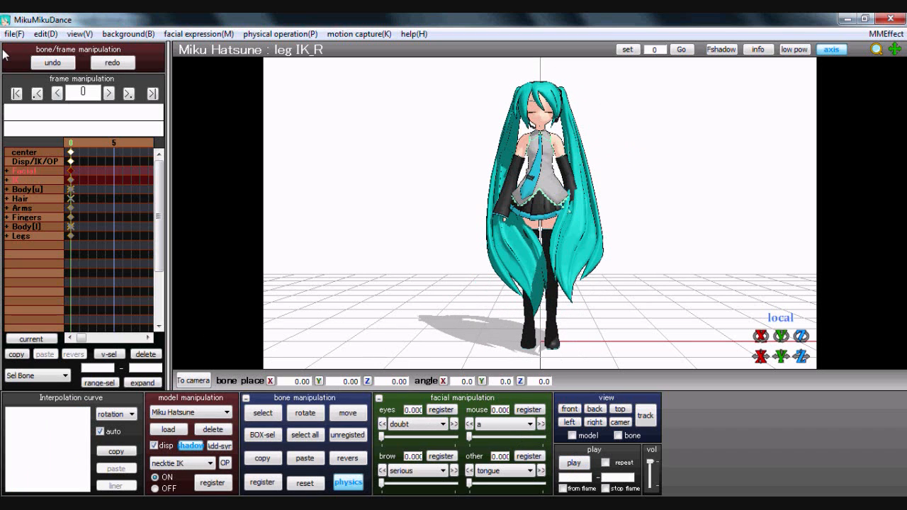
# Browse the Edit menu, then delete the dance motion's frame-0 keyframes
pyautogui.click(46, 34)
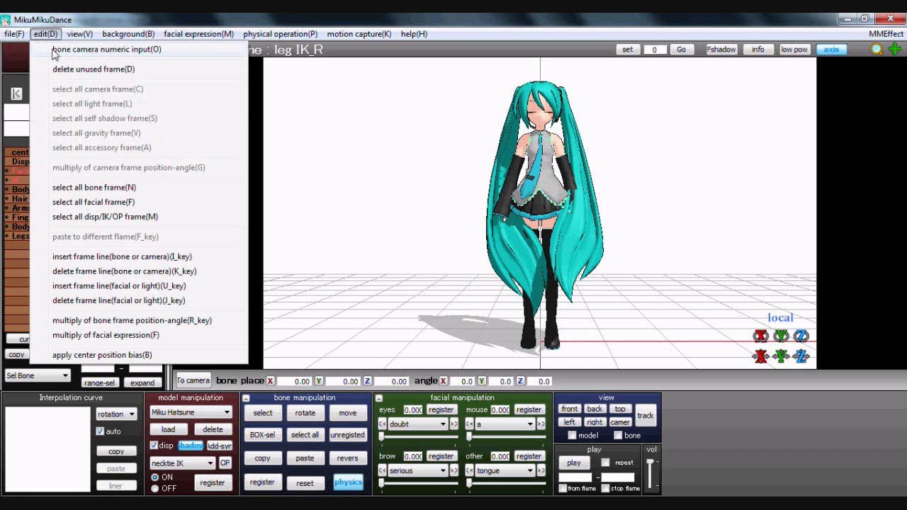
pyautogui.click(45, 34)
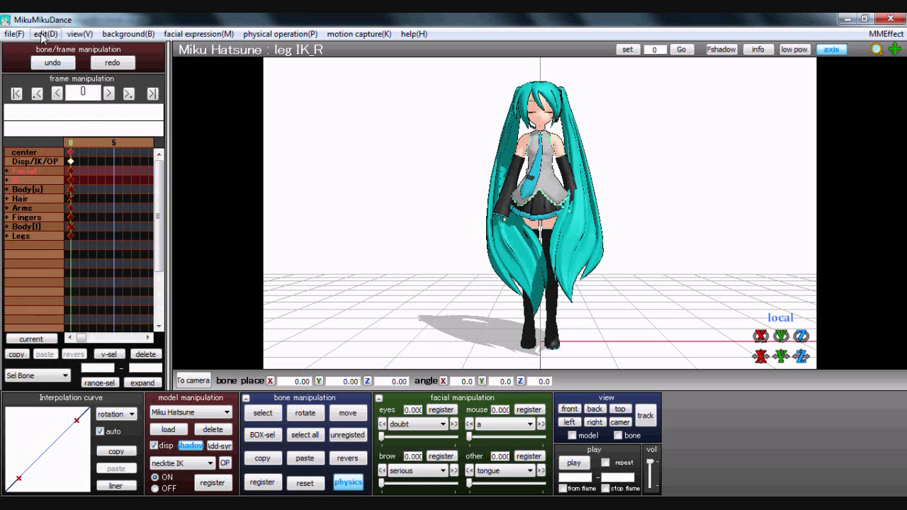
pyautogui.click(44, 34)
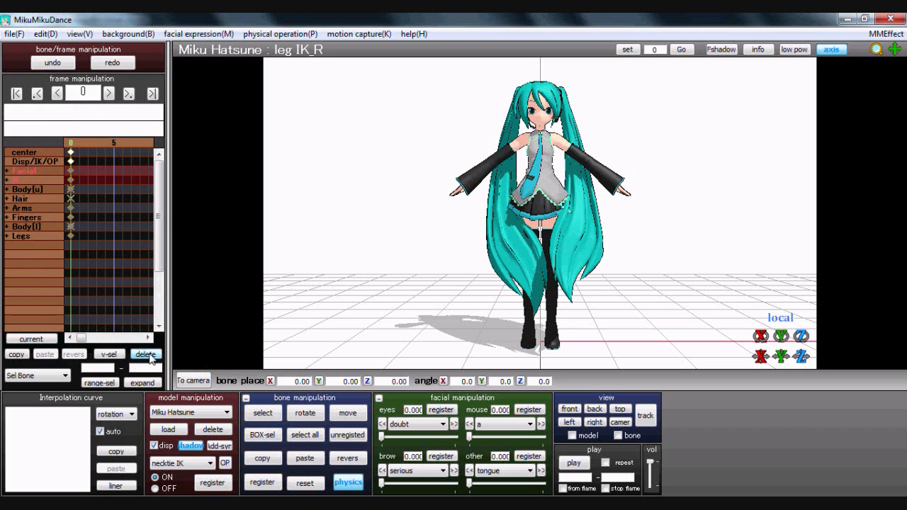
pyautogui.click(12, 33)
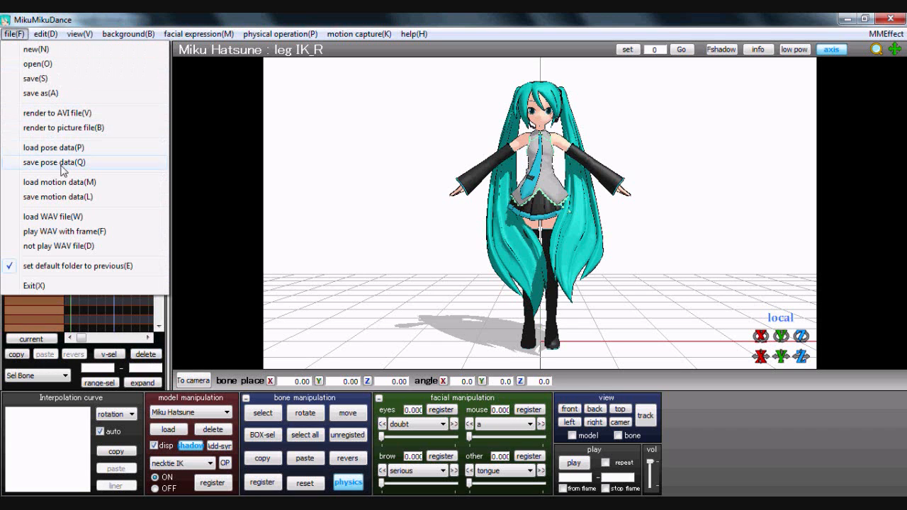
pyautogui.click(53, 148)
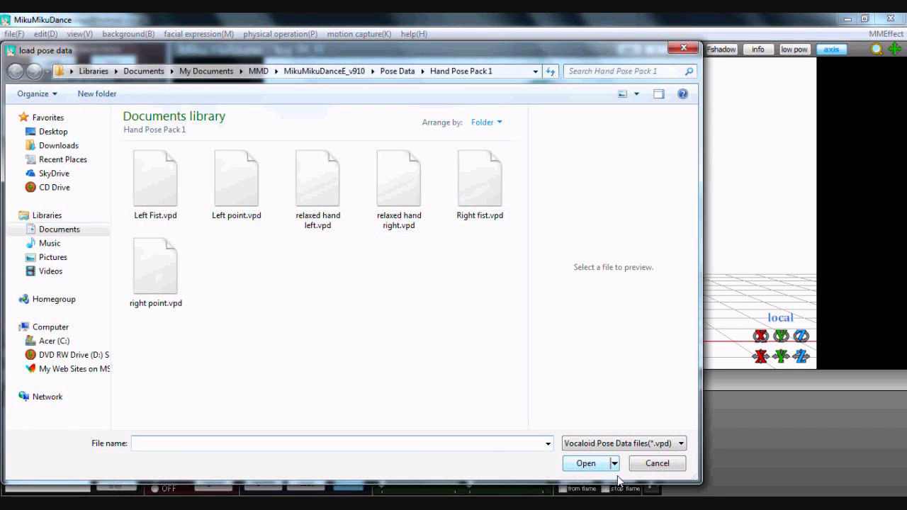
pyautogui.click(16, 71)
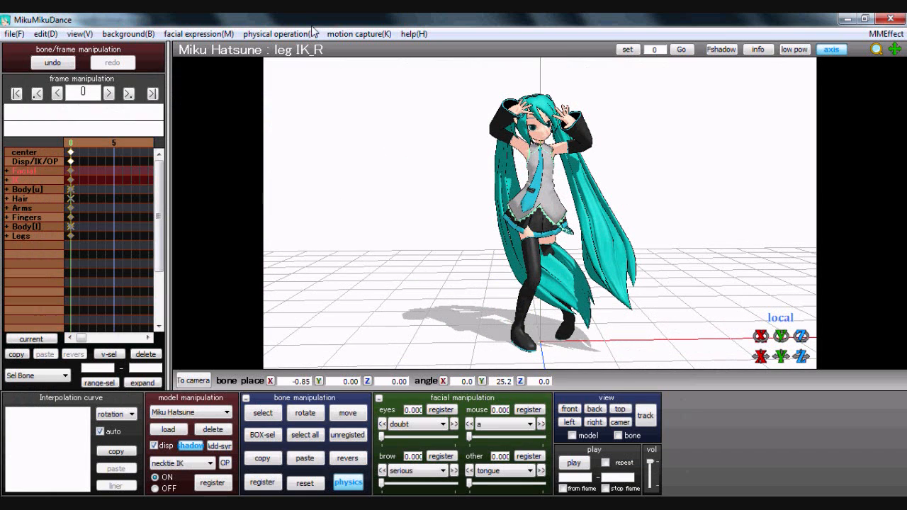
pyautogui.click(291, 33)
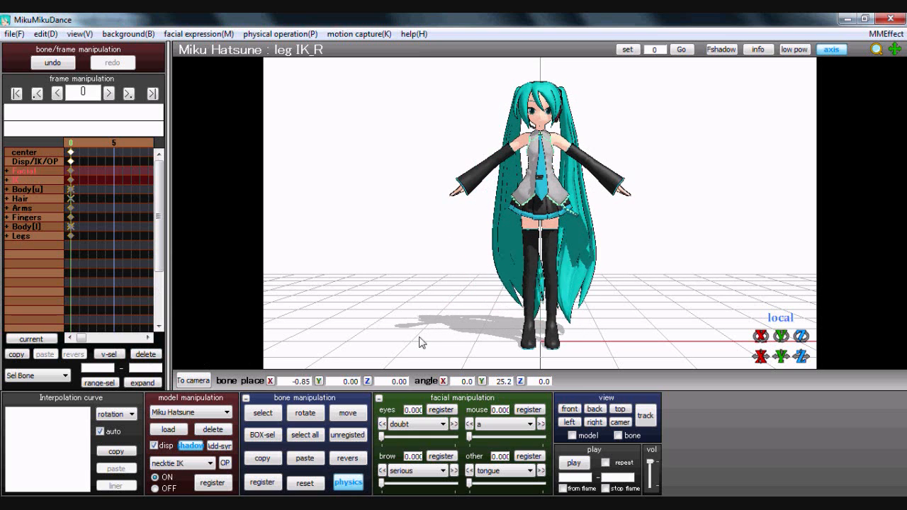
pyautogui.click(883, 29)
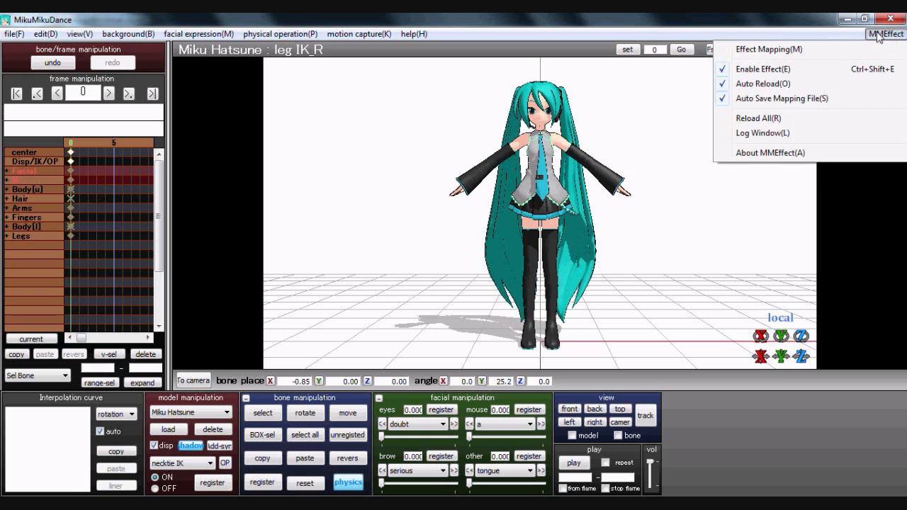
# Assign effects\AdultShader\AdultShader_v013.fx to Miku_Hatsune_Ver2.pmd in MMEffect's Effect Mapping
pyautogui.click(648, 194)
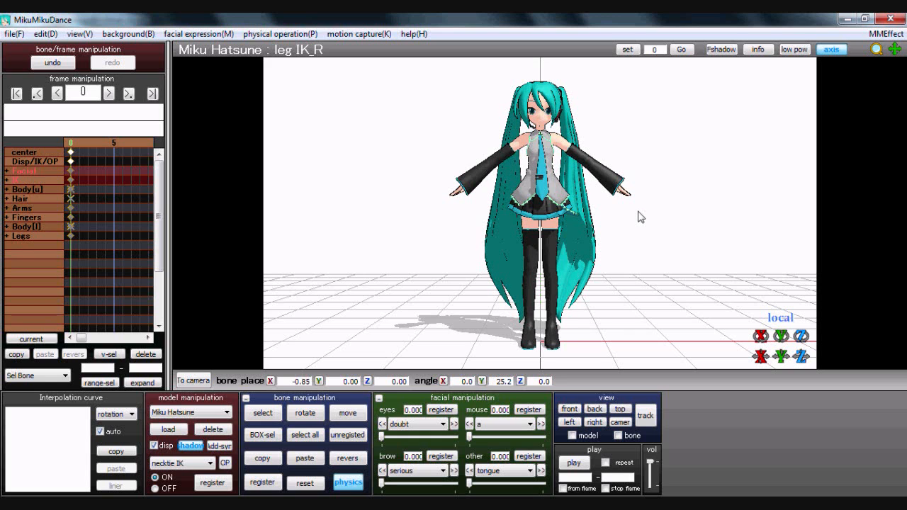
pyautogui.moveTo(651, 200)
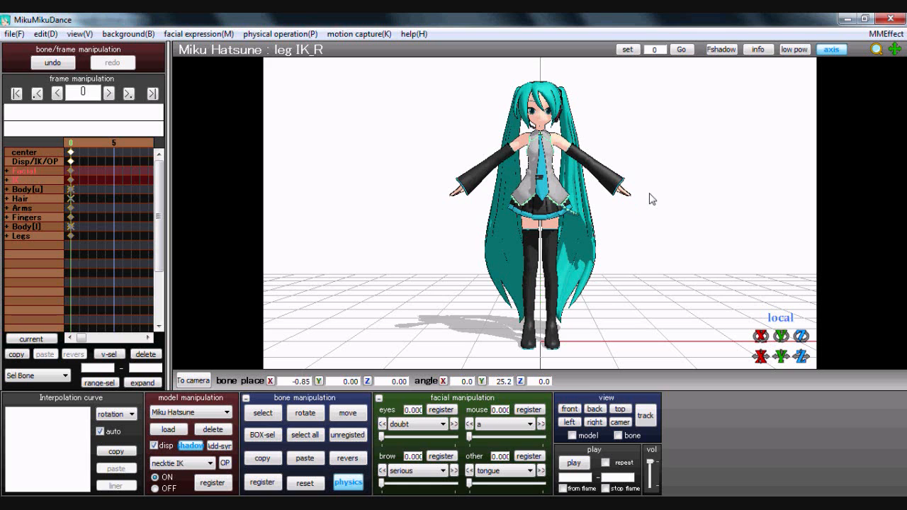
pyautogui.click(886, 30)
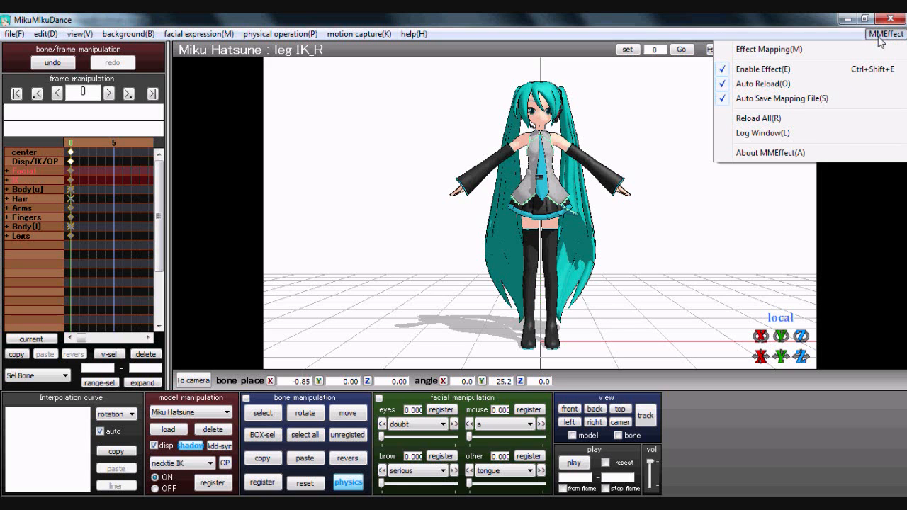
pyautogui.click(881, 33)
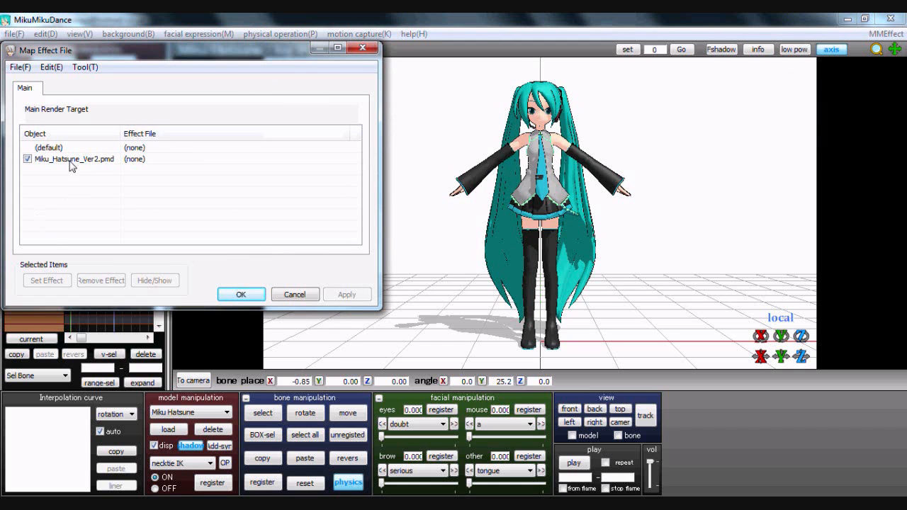
pyautogui.click(73, 158)
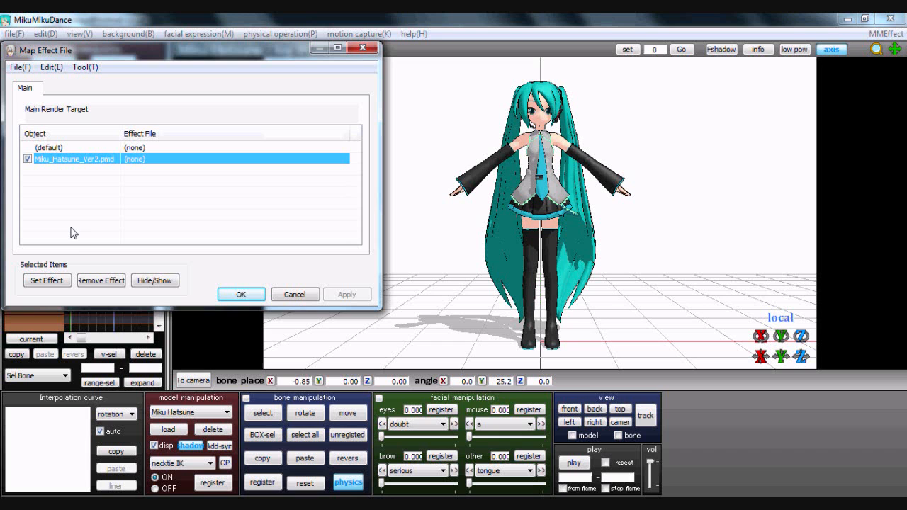
pyautogui.click(44, 280)
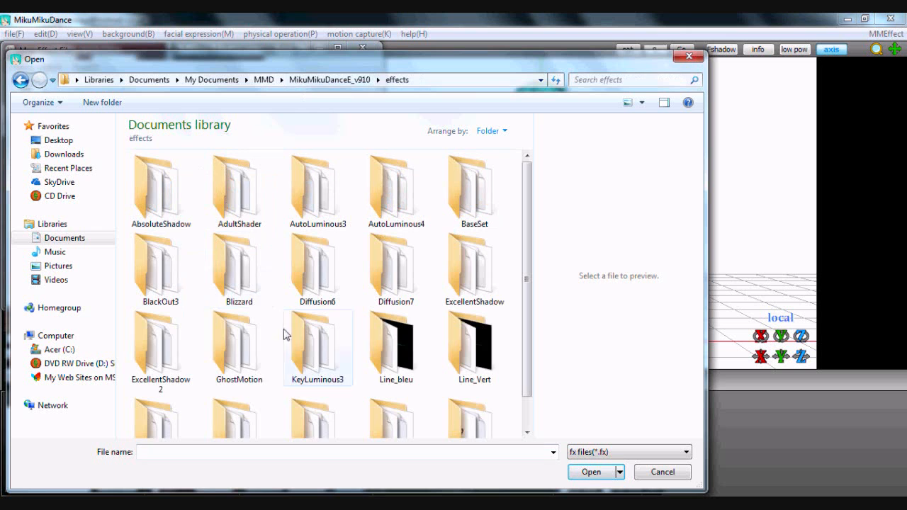
pyautogui.doubleClick(238, 183)
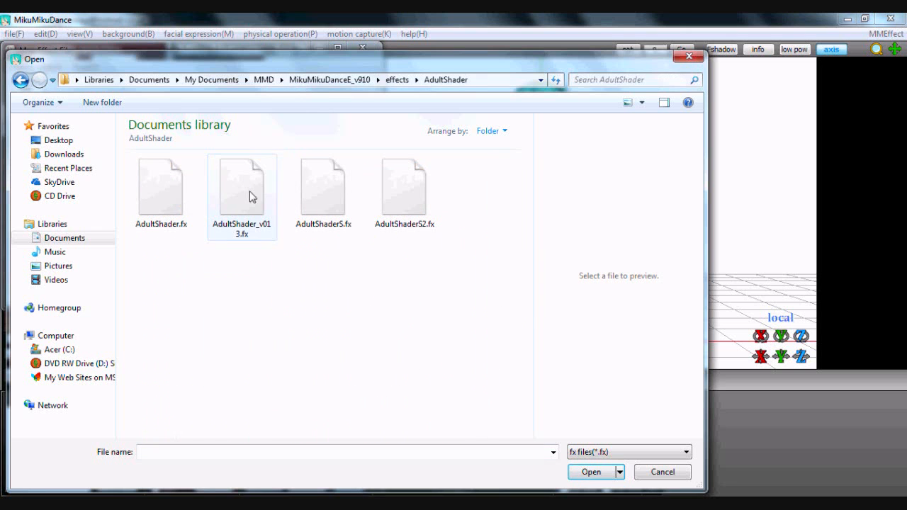
pyautogui.click(242, 192)
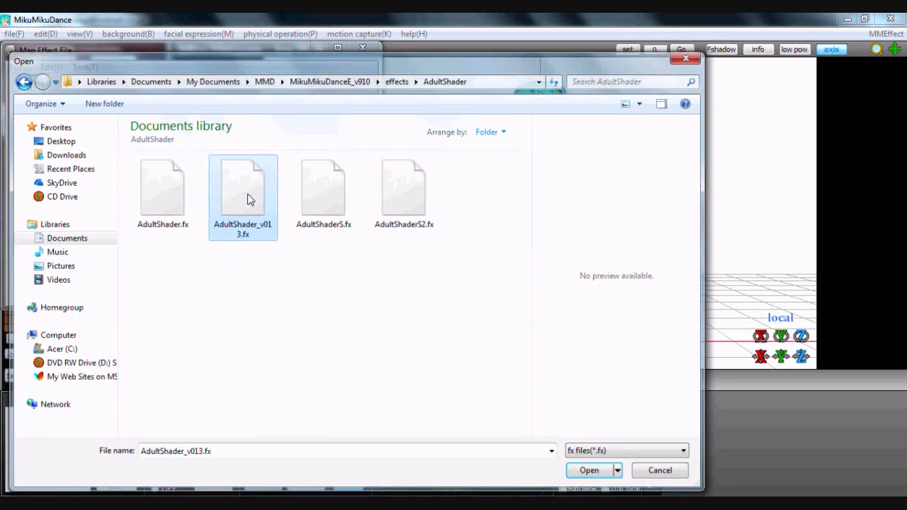
pyautogui.click(589, 471)
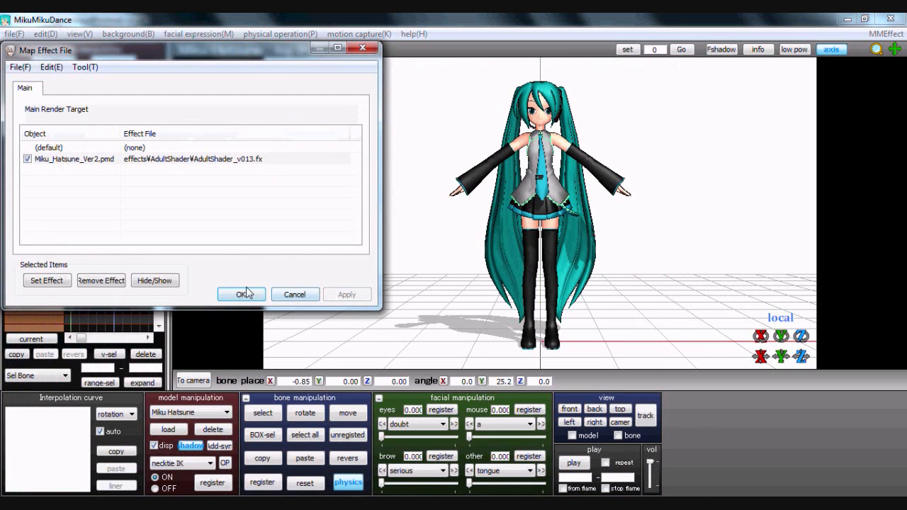
pyautogui.click(241, 294)
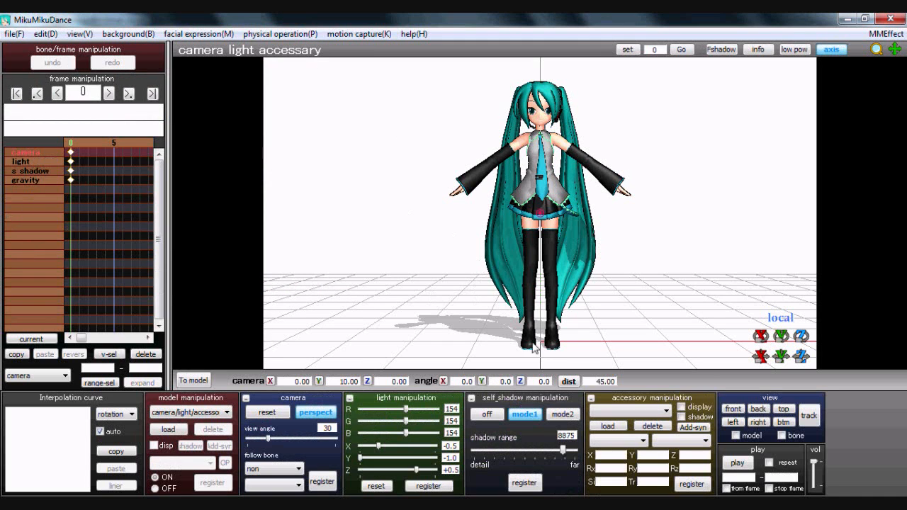
# Select the s_shadow track and switch self-shadowing off
pyautogui.click(486, 414)
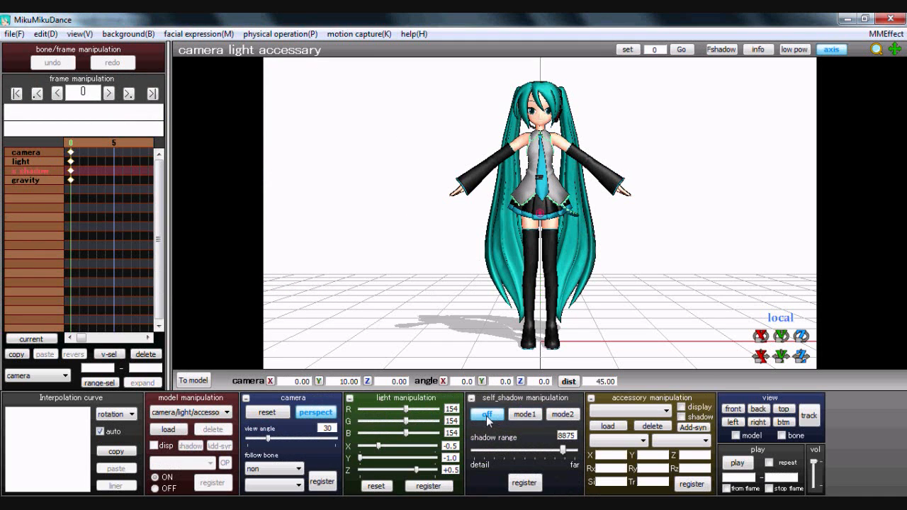
pyautogui.click(523, 483)
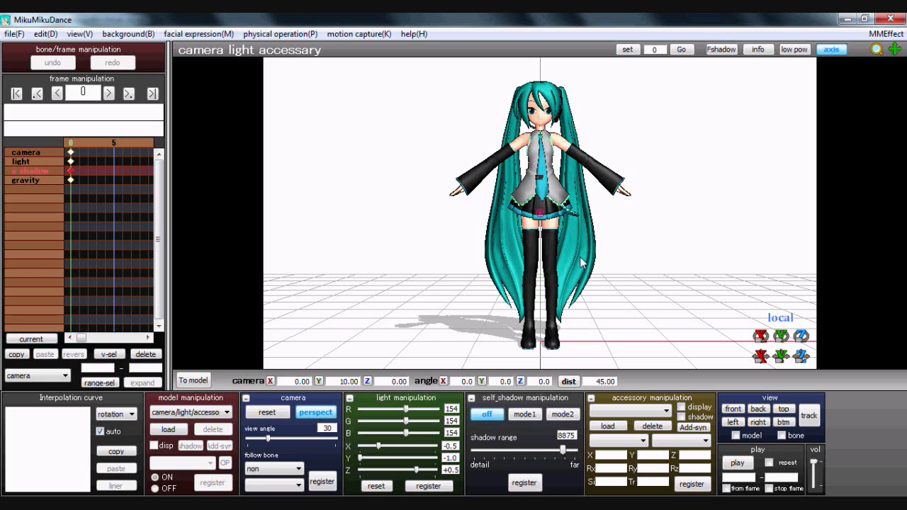
pyautogui.moveTo(539, 212); pyautogui.dragTo(433, 254)
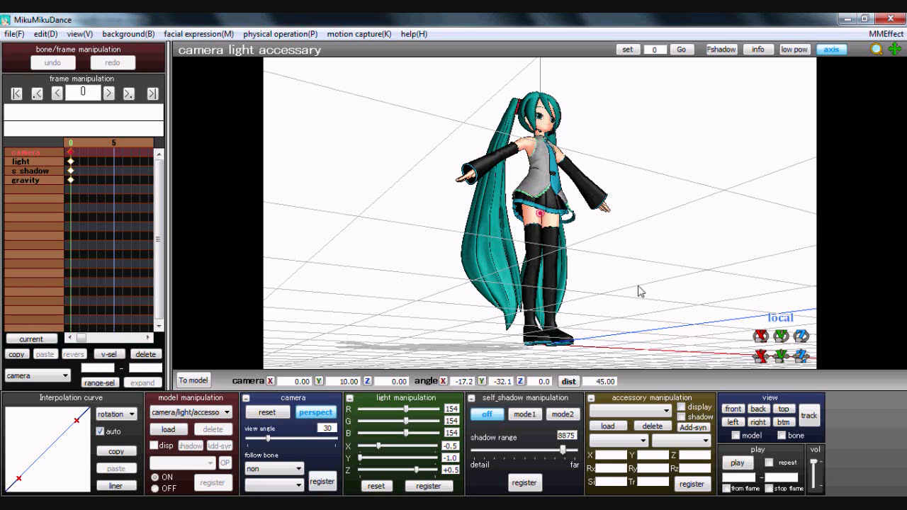
pyautogui.moveTo(638, 290); pyautogui.dragTo(603, 241)
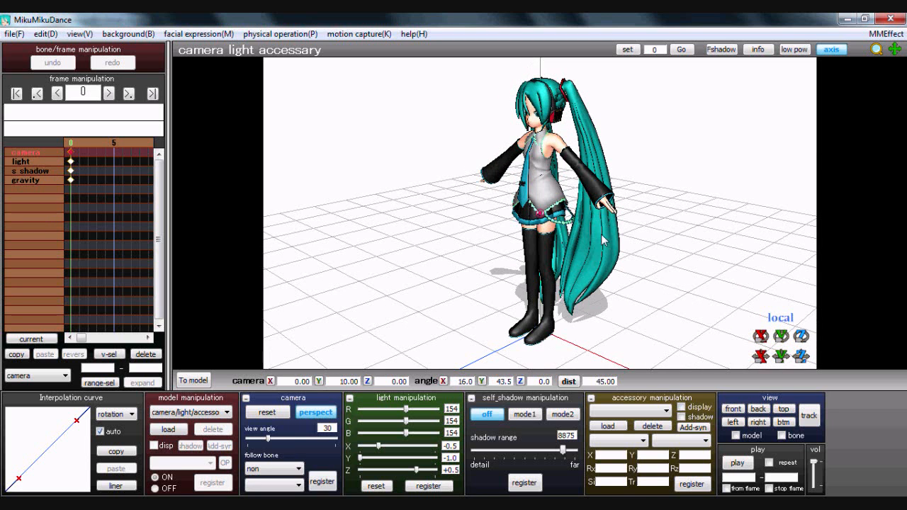
pyautogui.moveTo(147, 182)
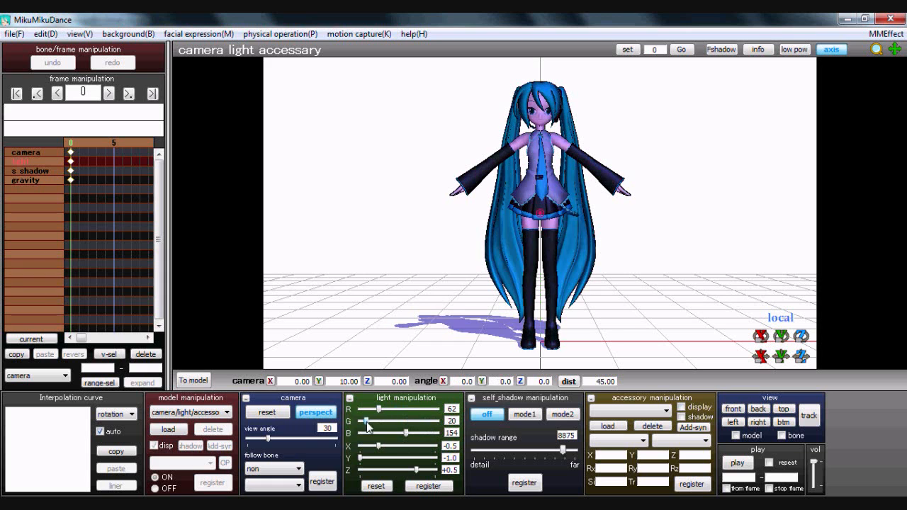
# Set light colour to 62/115/113 and direction to +0.4, -0.9, -0.3
pyautogui.moveTo(369, 431); pyautogui.dragTo(396, 431)
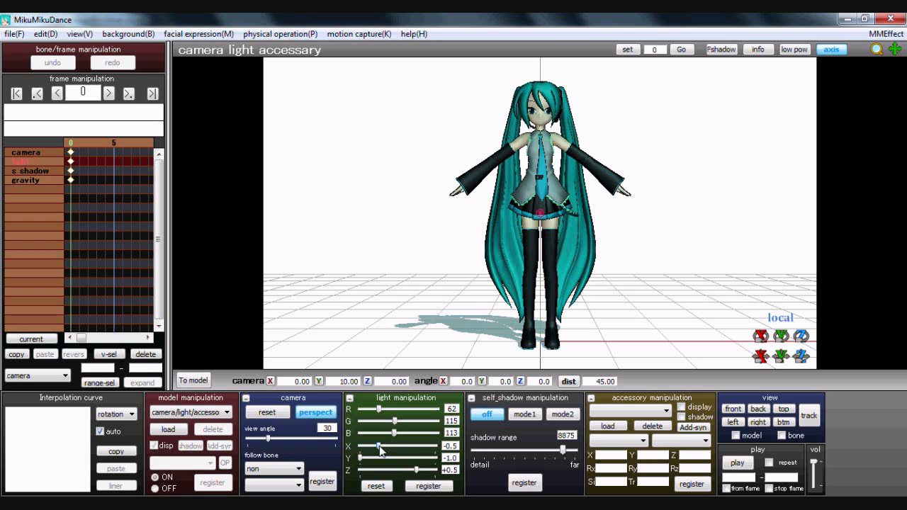
pyautogui.moveTo(383, 446); pyautogui.dragTo(362, 446)
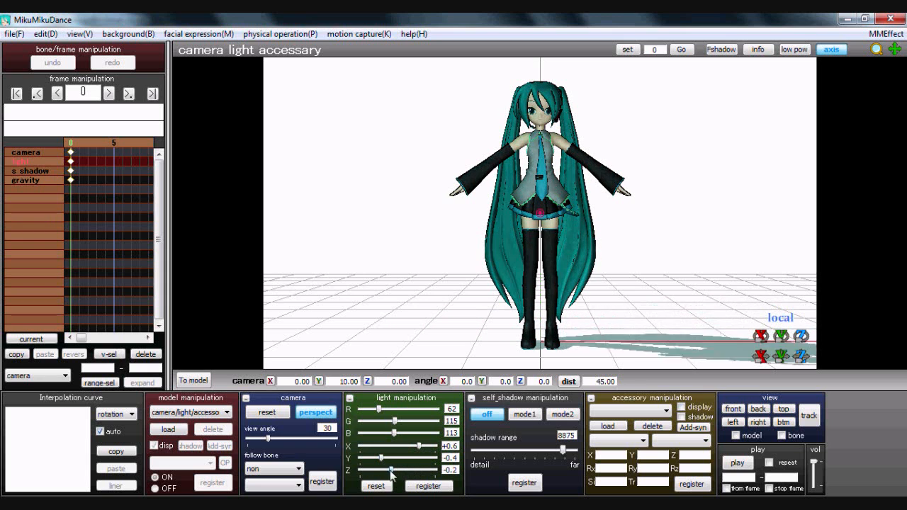
pyautogui.moveTo(391, 471); pyautogui.dragTo(428, 472)
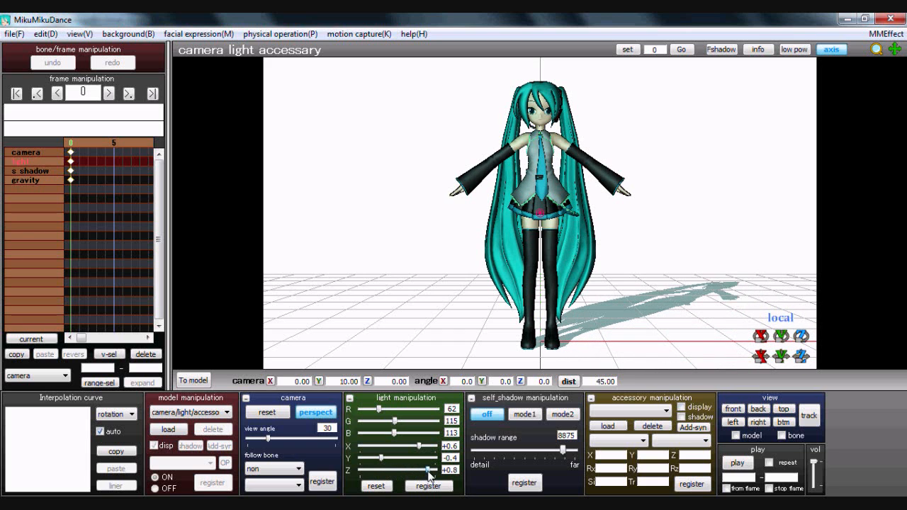
pyautogui.moveTo(425, 458); pyautogui.dragTo(408, 458)
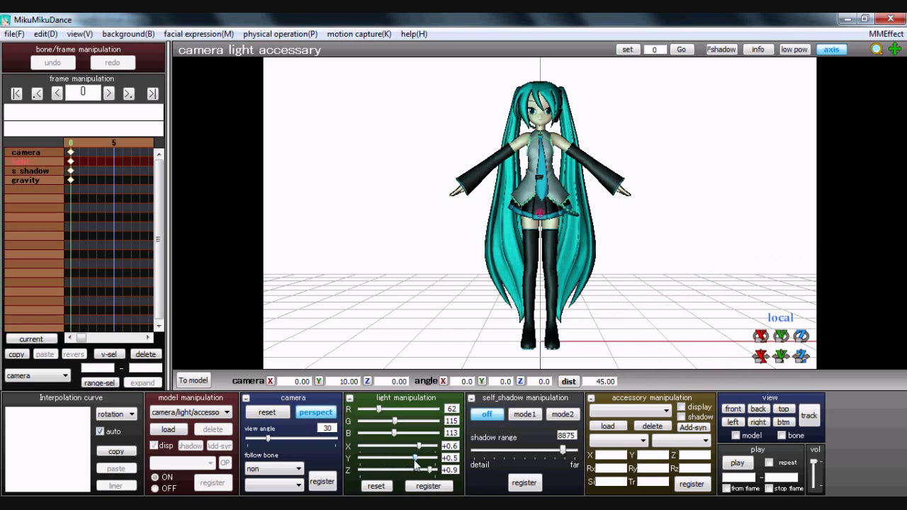
pyautogui.moveTo(426, 446); pyautogui.dragTo(351, 446)
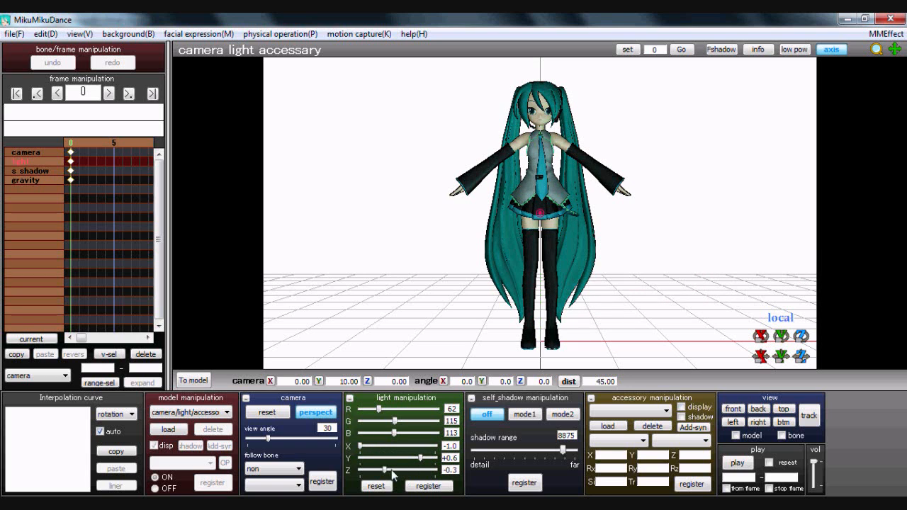
pyautogui.moveTo(393, 460); pyautogui.dragTo(368, 459)
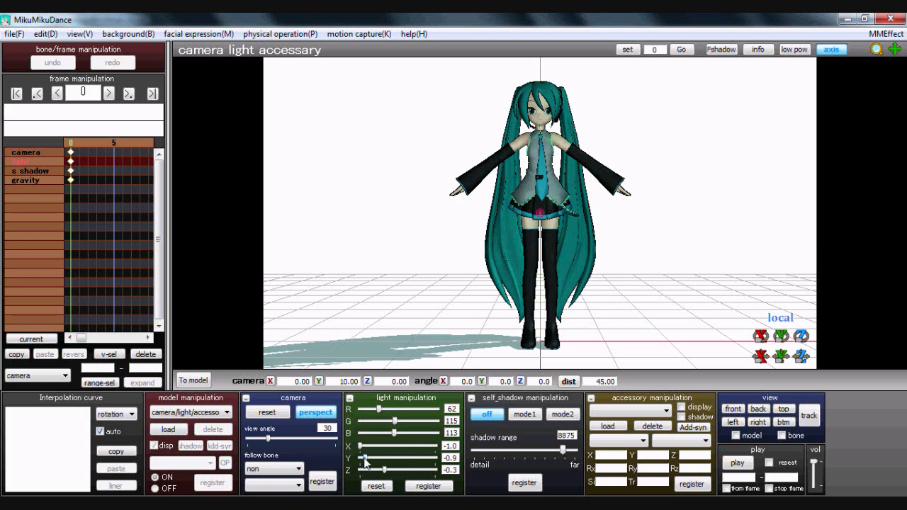
pyautogui.moveTo(363, 456); pyautogui.dragTo(388, 451)
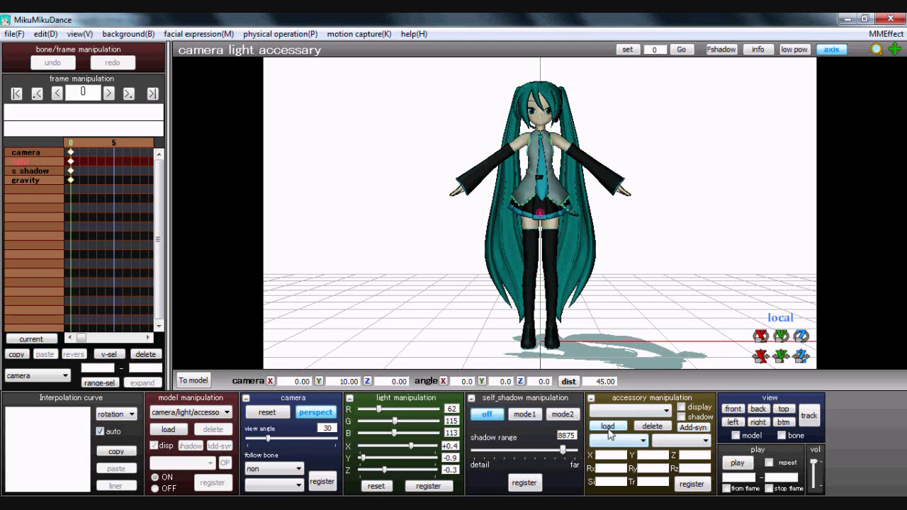
# Load the effects\Blizzard\Blizzard.x accessory into the scene
pyautogui.click(610, 426)
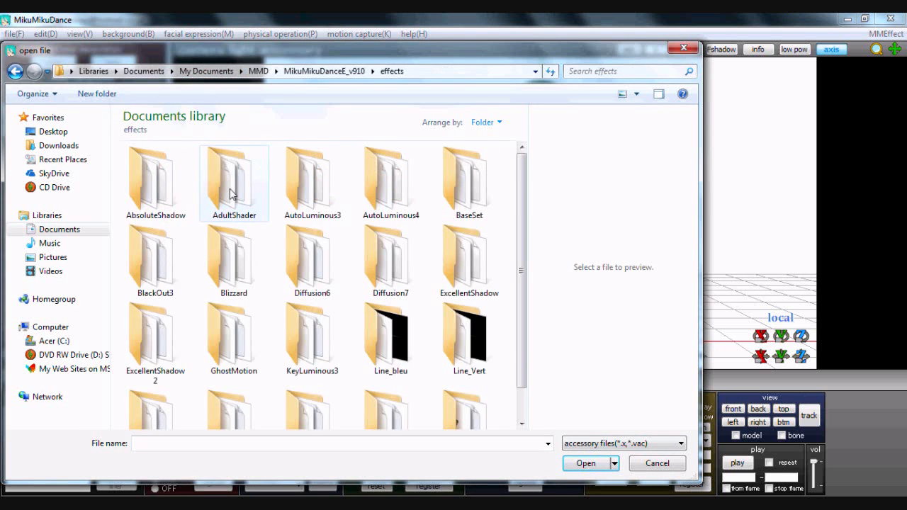
pyautogui.click(234, 255)
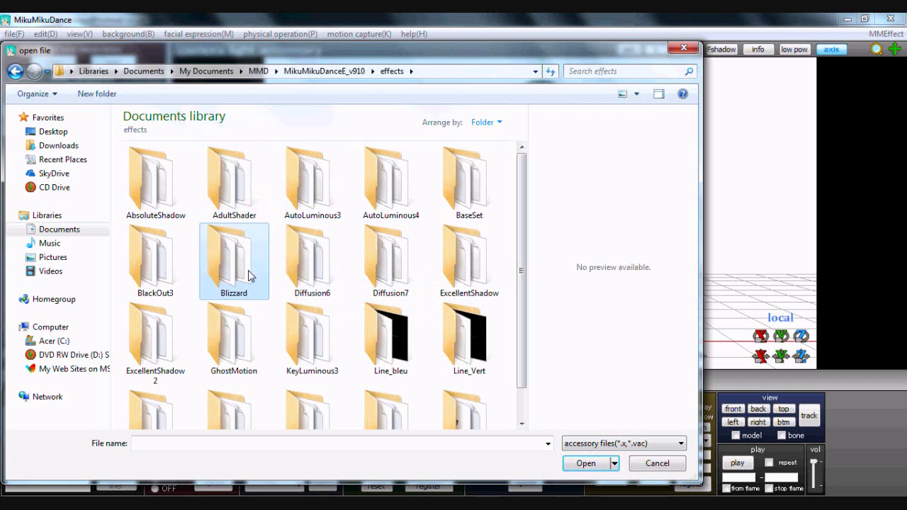
pyautogui.doubleClick(233, 258)
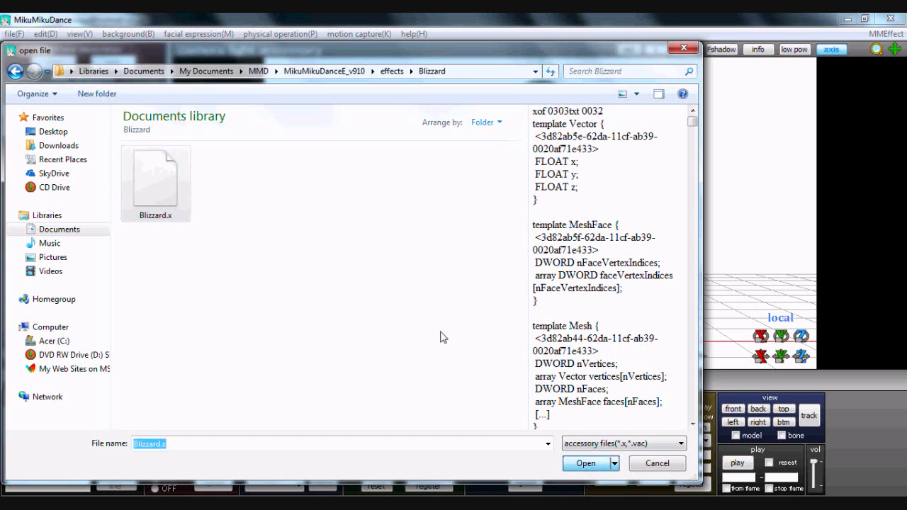
pyautogui.click(585, 463)
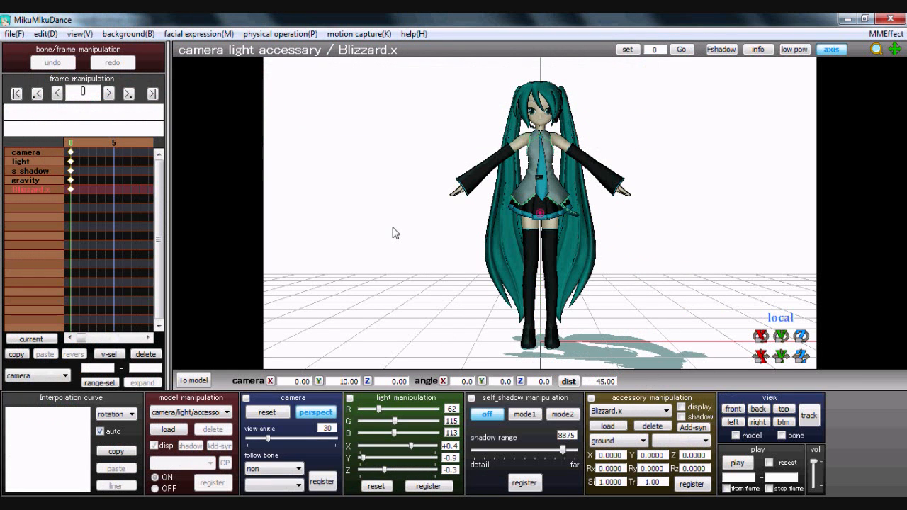
# Make the stage background black and orbit the view back to face Miku
pyautogui.click(128, 34)
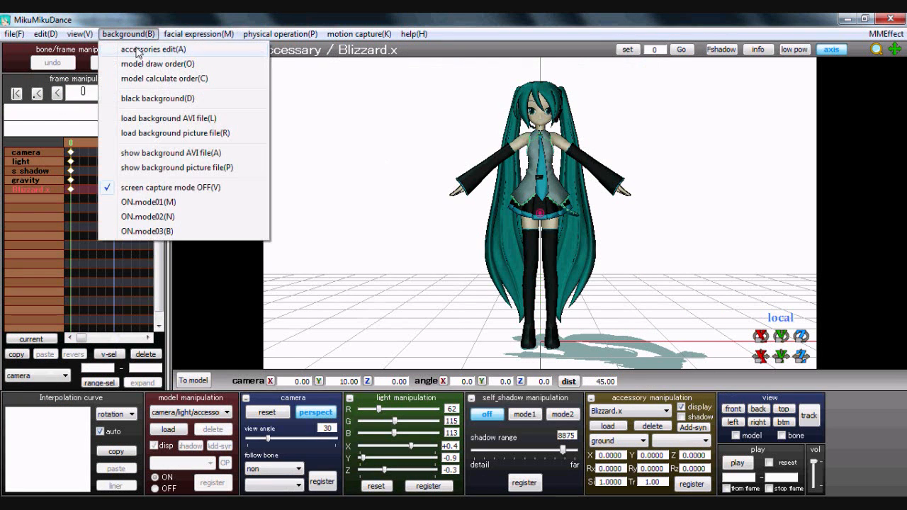
pyautogui.click(157, 98)
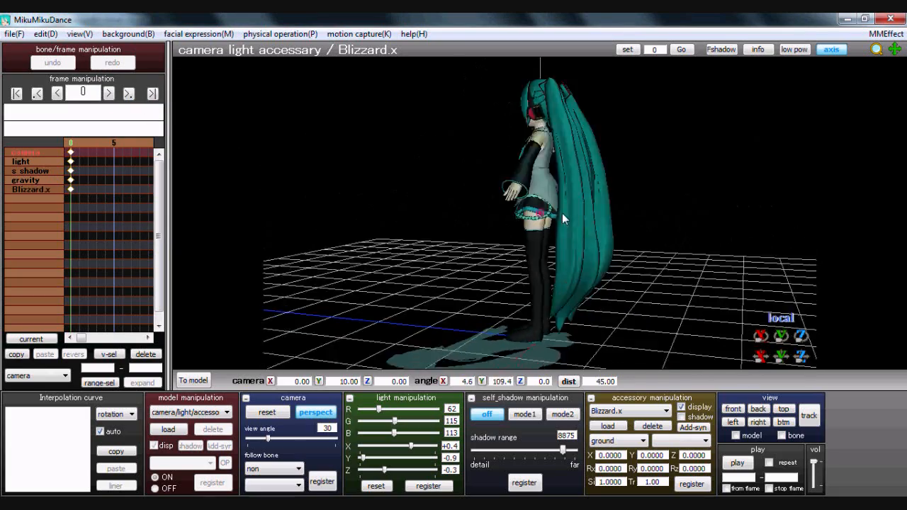
pyautogui.moveTo(563, 218); pyautogui.dragTo(680, 236)
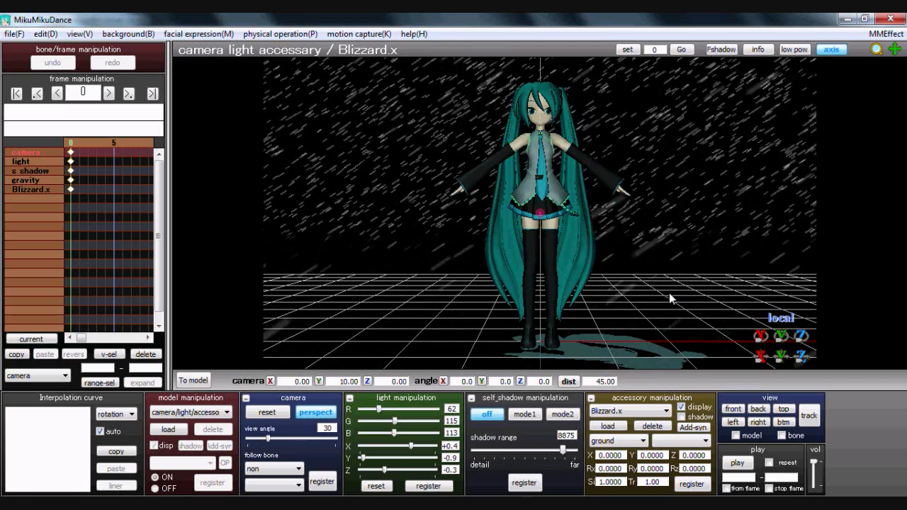
# Delete the Blizzard.x snow accessory and confirm the deletion
pyautogui.click(78, 34)
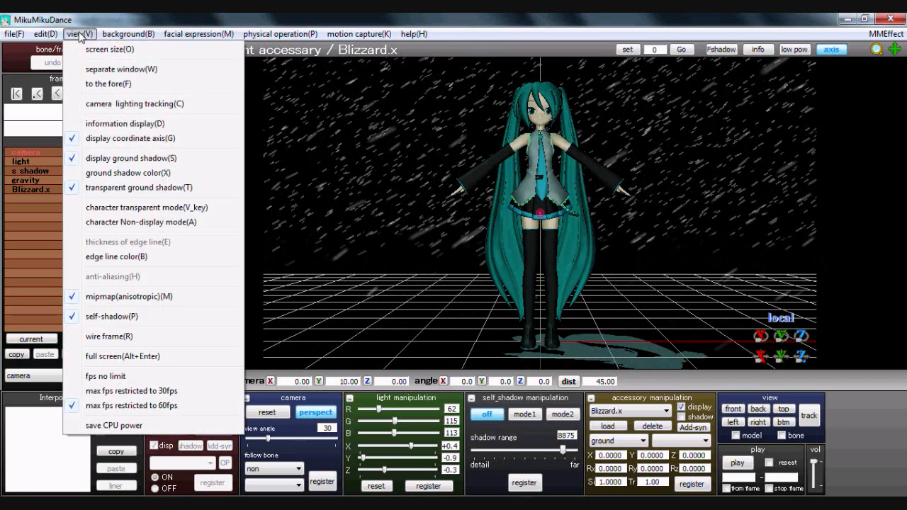
pyautogui.click(46, 33)
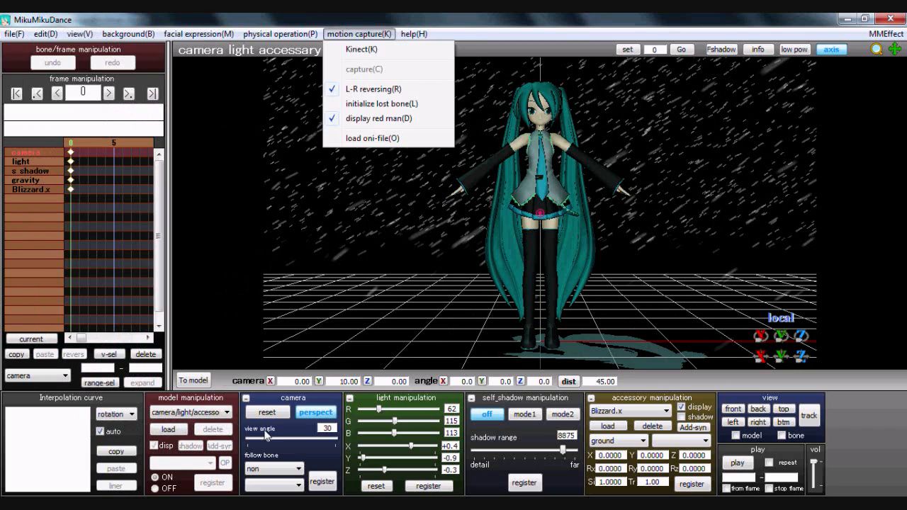
pyautogui.click(652, 426)
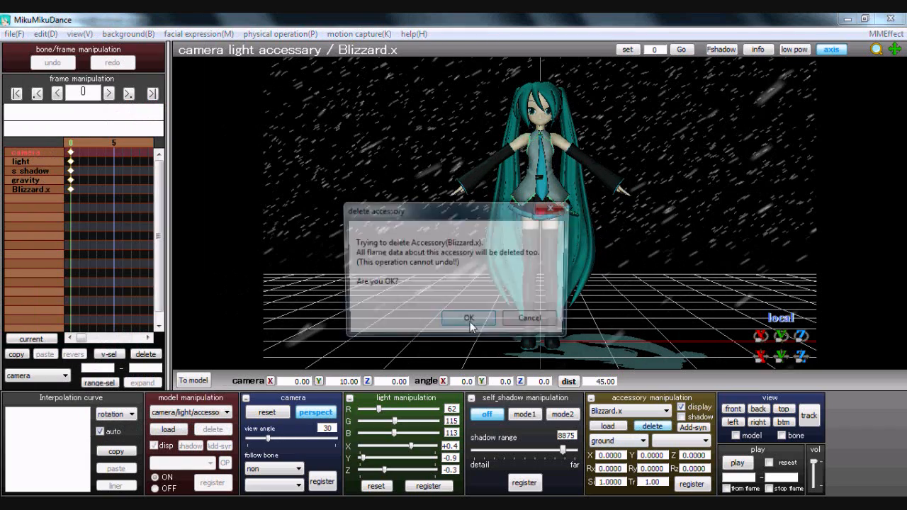
pyautogui.click(468, 318)
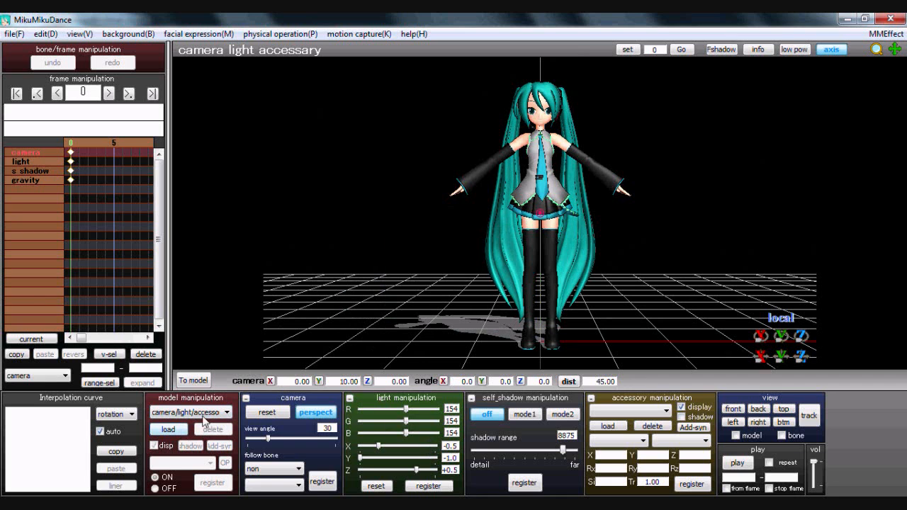
# Select the Miku Hatsune model, delete it and confirm
pyautogui.click(190, 412)
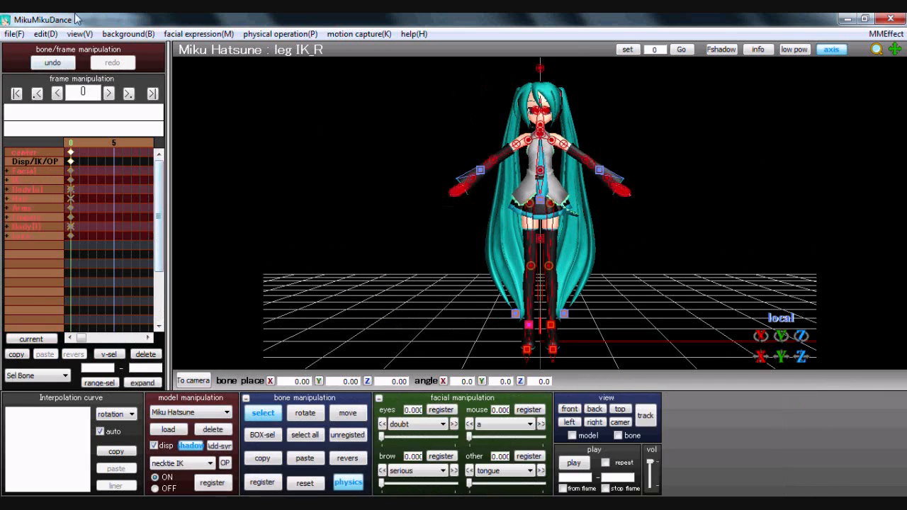
pyautogui.moveTo(188, 334)
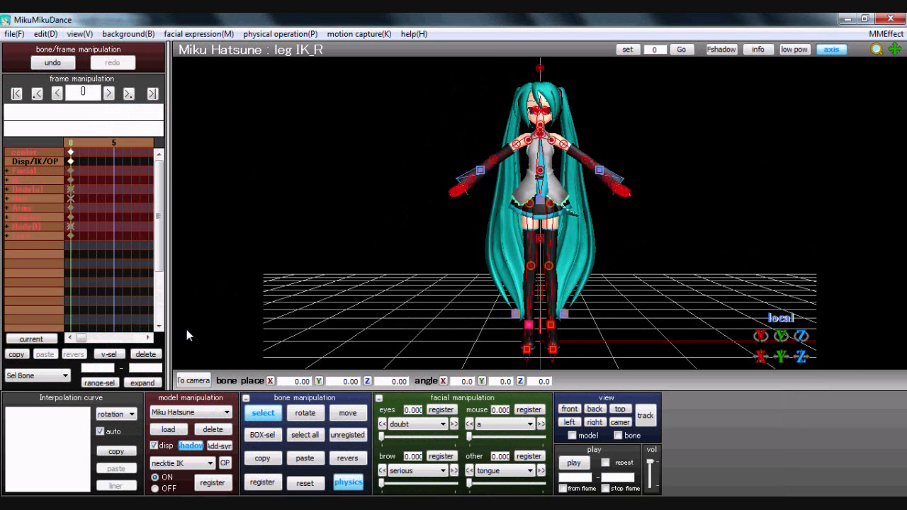
pyautogui.click(212, 428)
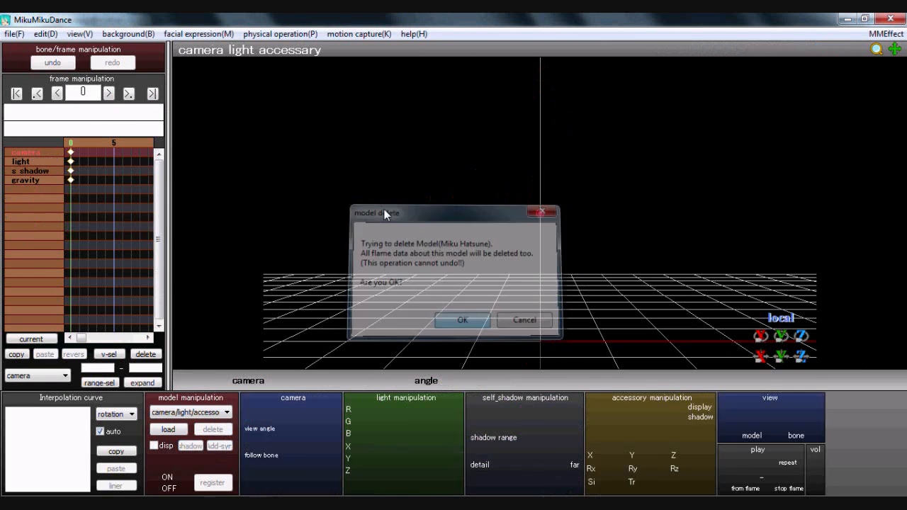
pyautogui.click(464, 320)
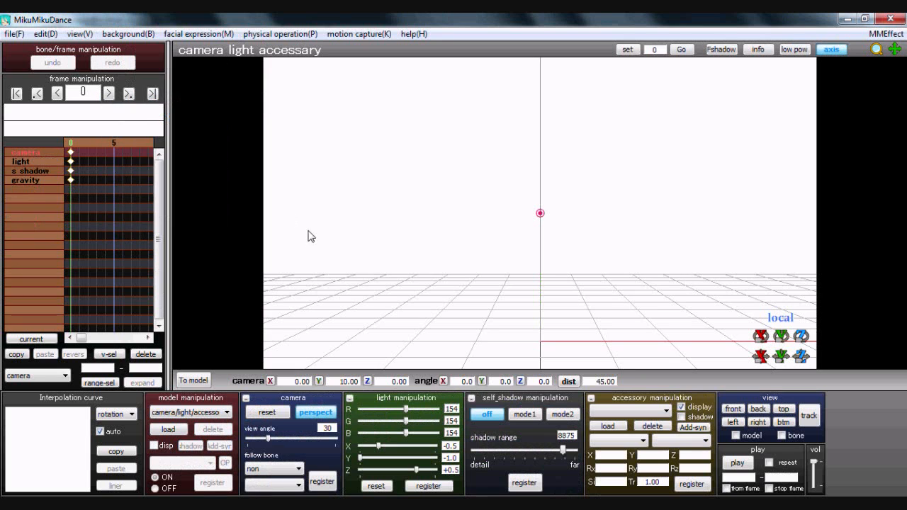
# Load Cito Seburina.pmx from Models > v2 models > Cito Outfit 2, then deselect its bones
pyautogui.click(168, 429)
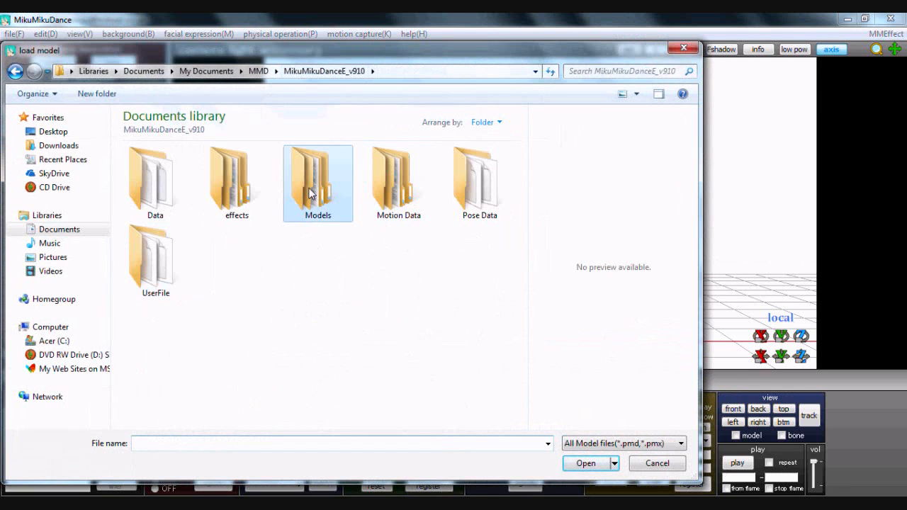
pyautogui.doubleClick(318, 177)
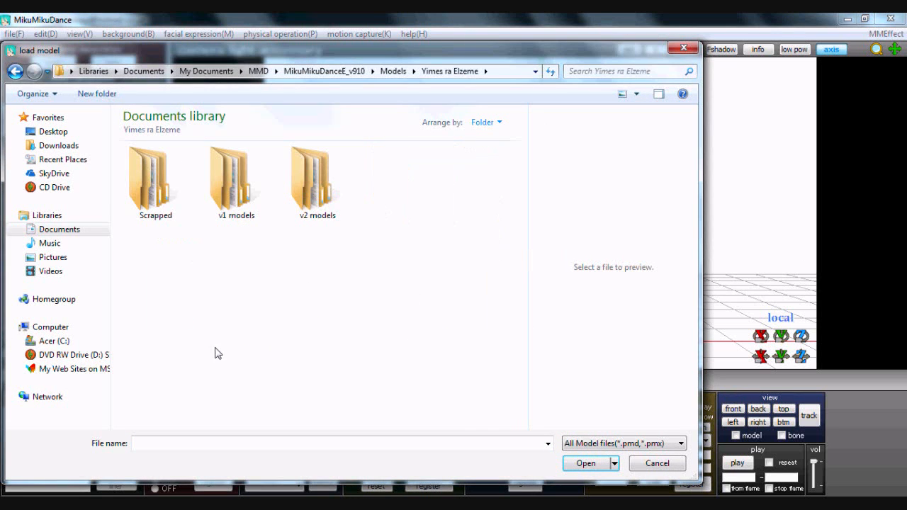
pyautogui.doubleClick(315, 177)
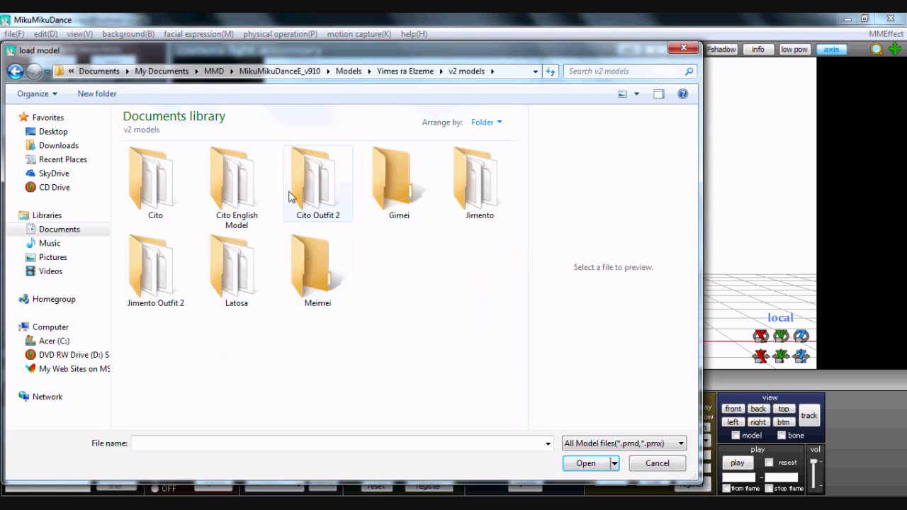
pyautogui.doubleClick(317, 177)
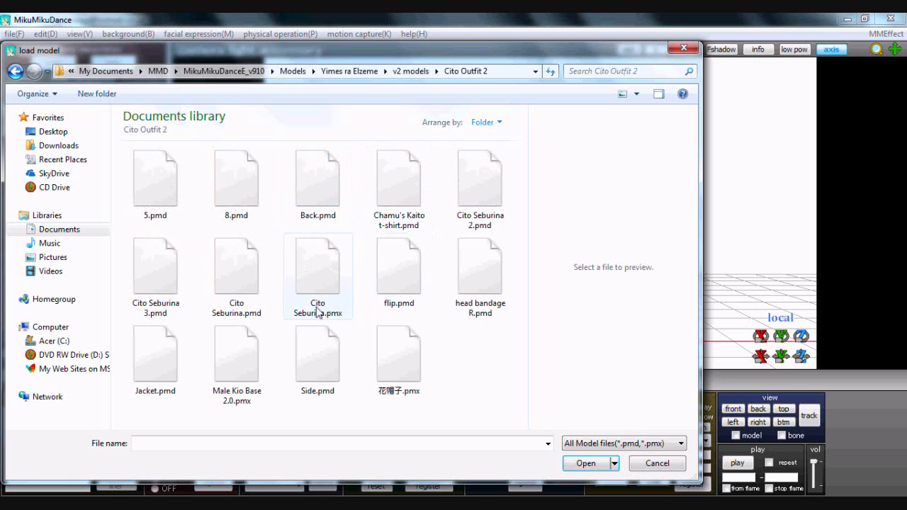
pyautogui.click(657, 463)
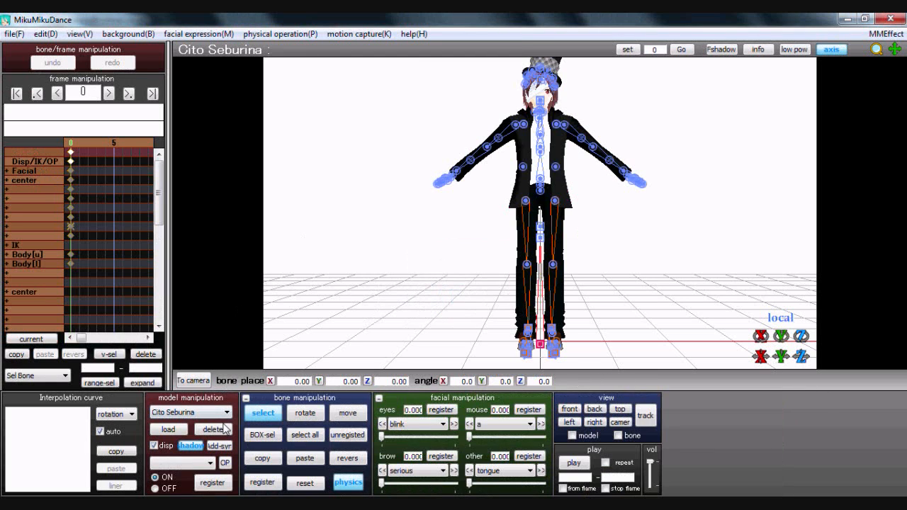
pyautogui.click(262, 414)
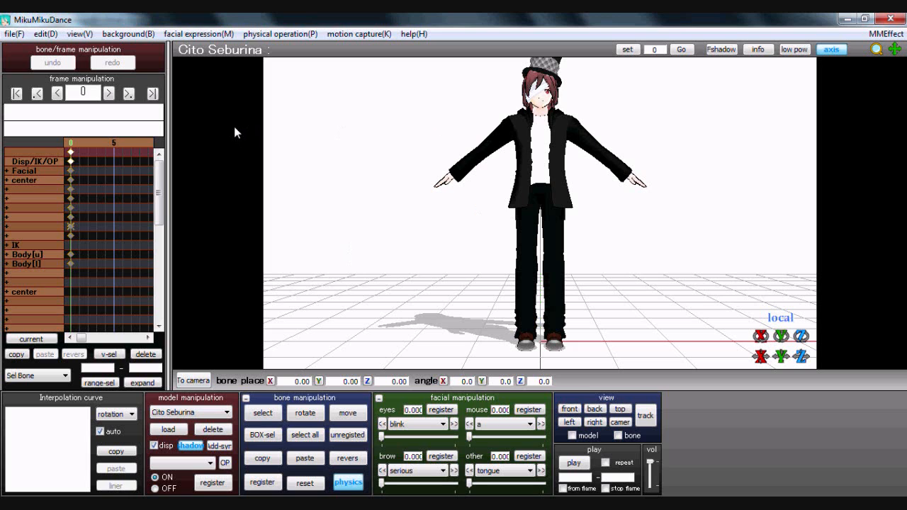
pyautogui.moveTo(228, 125)
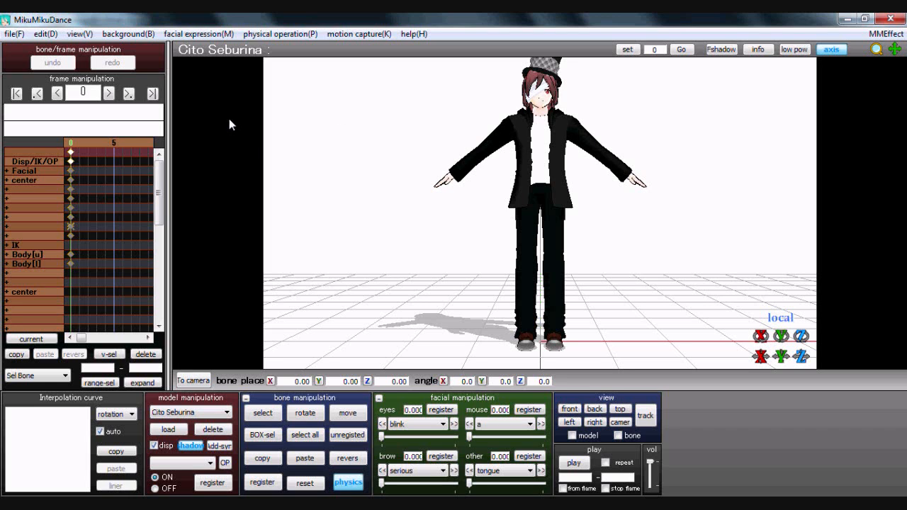
pyautogui.moveTo(204, 119)
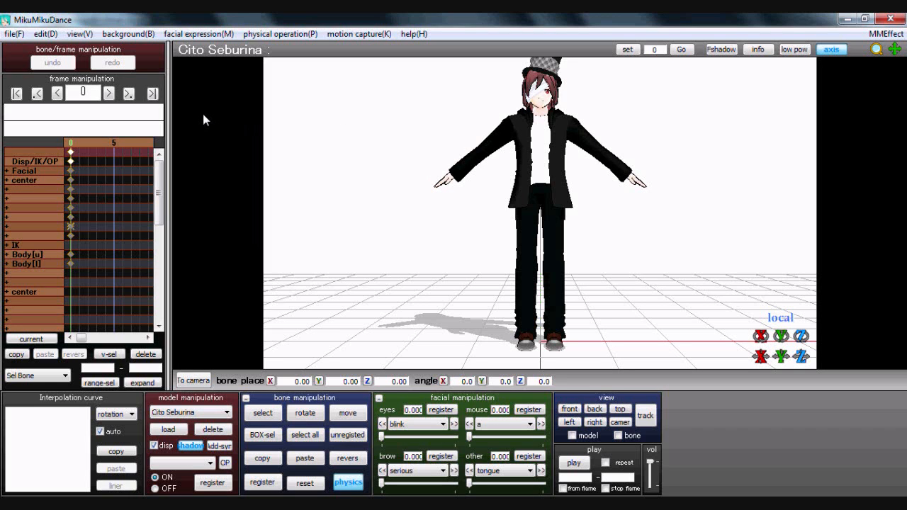
pyautogui.click(12, 33)
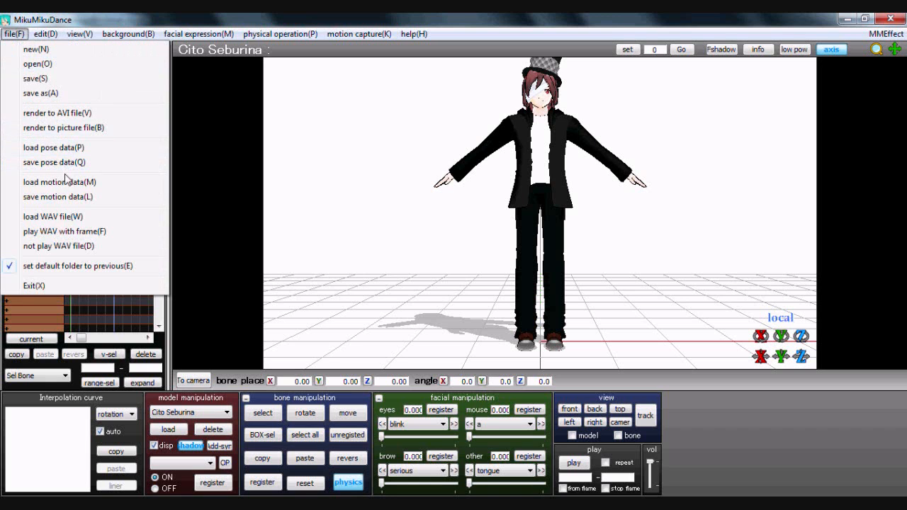
# Load the dansamu.vmd Dancing Samurai motion onto Cito Seburina, accepting the bone-name warning
pyautogui.click(59, 182)
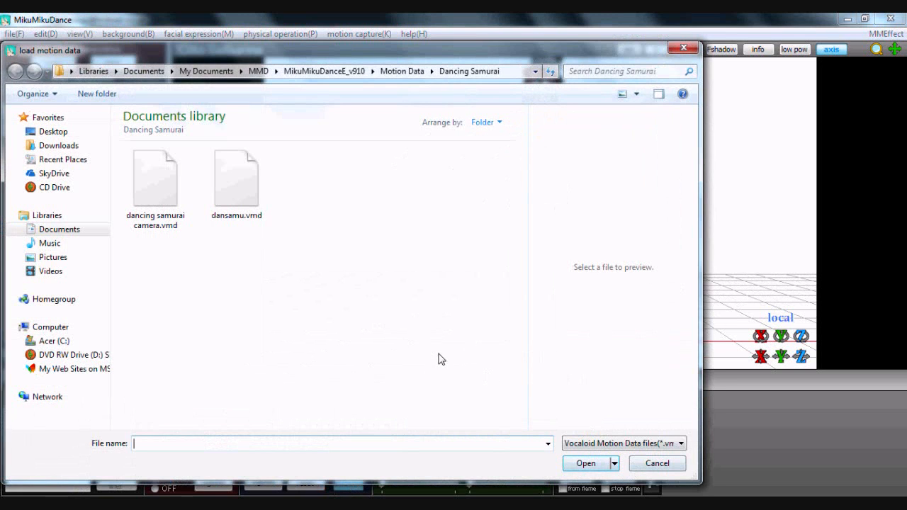
pyautogui.click(236, 176)
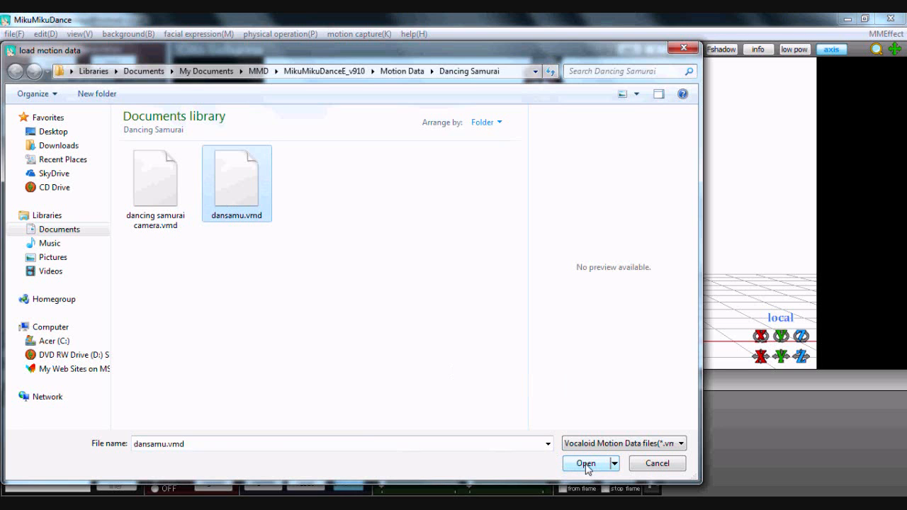
pyautogui.click(585, 463)
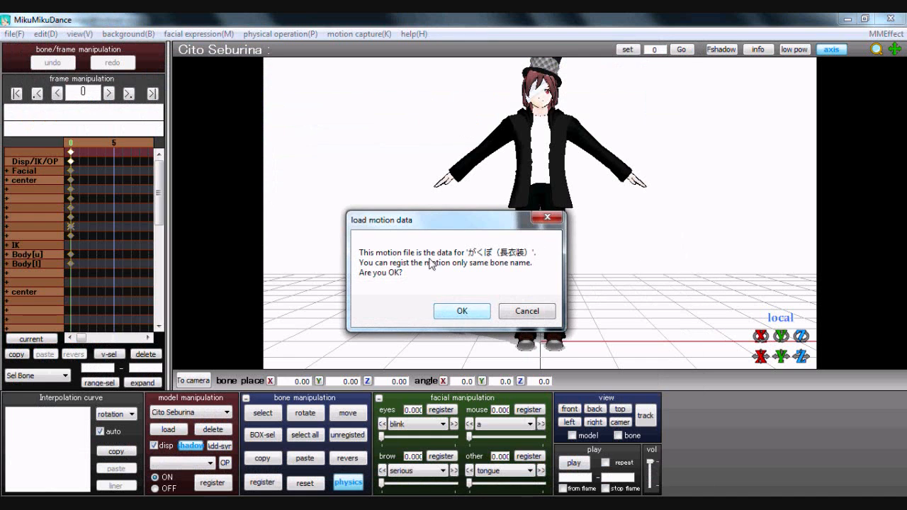
pyautogui.click(462, 311)
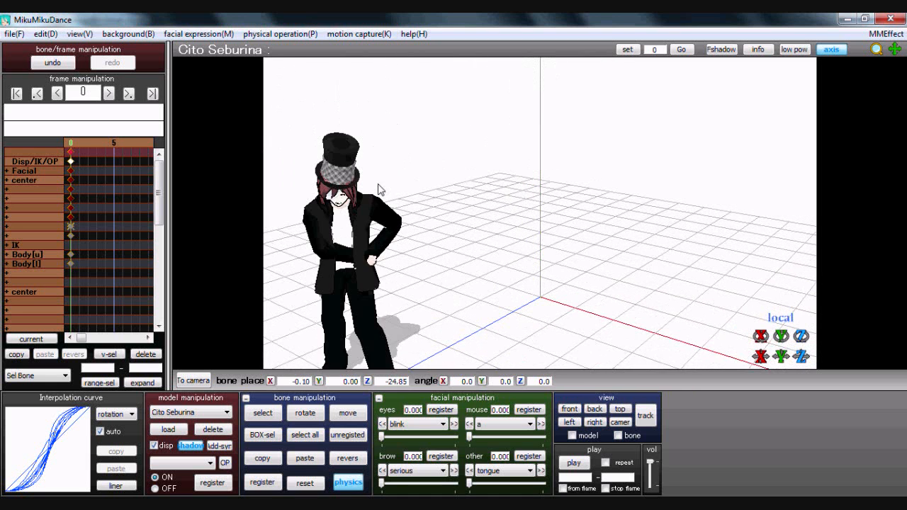
pyautogui.click(262, 413)
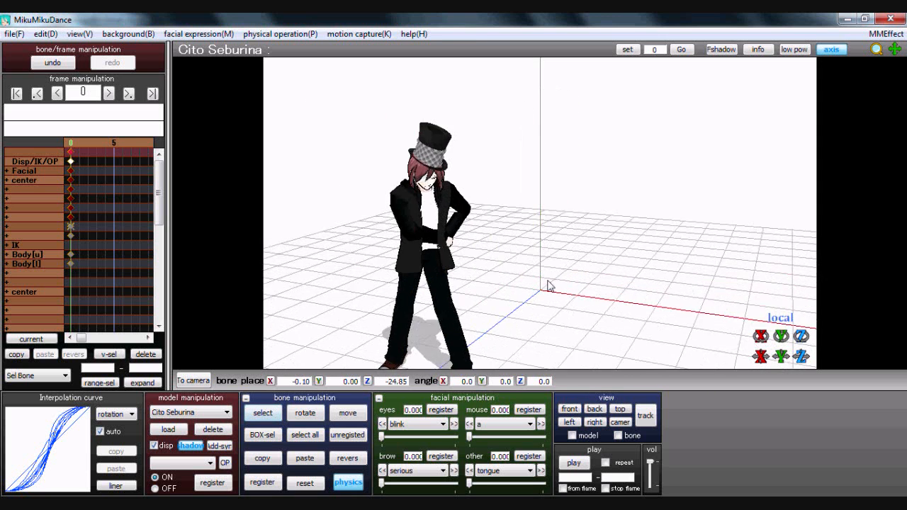
pyautogui.click(45, 34)
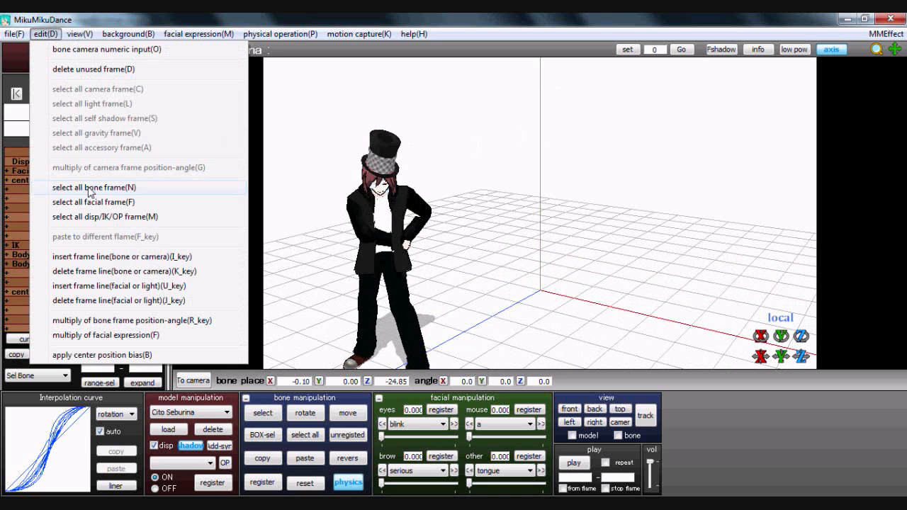
# Select all bone frames and apply a Z center position bias, bringing Z to 0.15
pyautogui.click(94, 187)
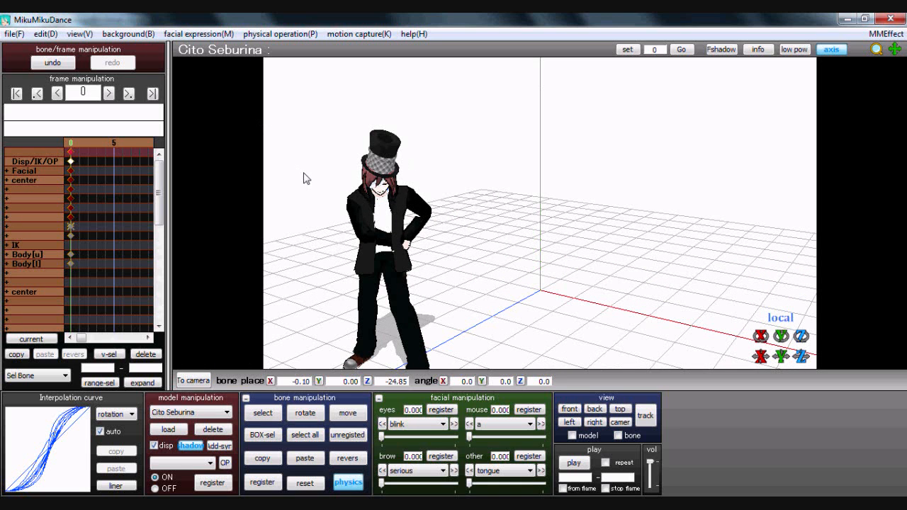
pyautogui.moveTo(92, 191)
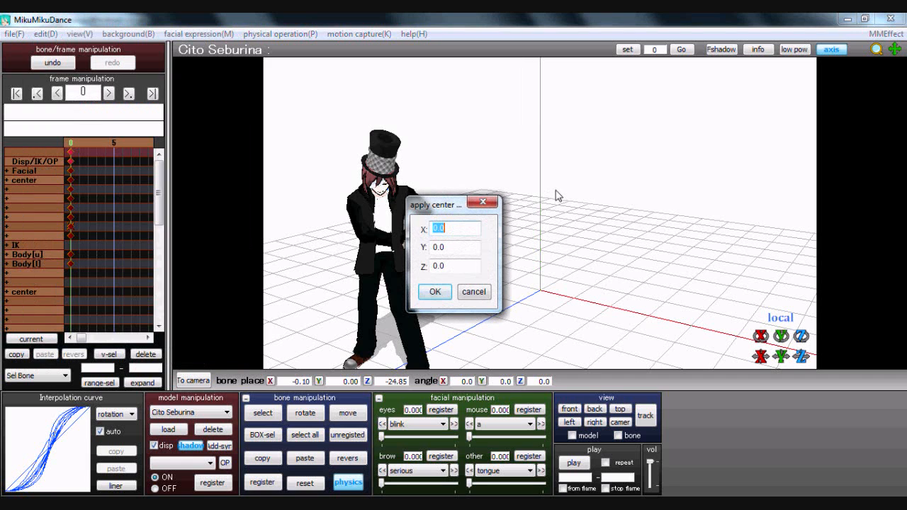
pyautogui.click(455, 266)
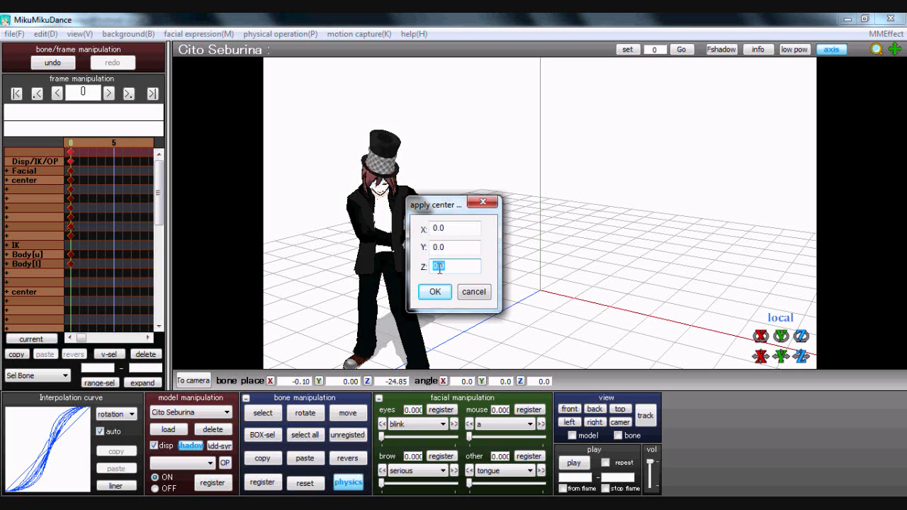
pyautogui.click(435, 292)
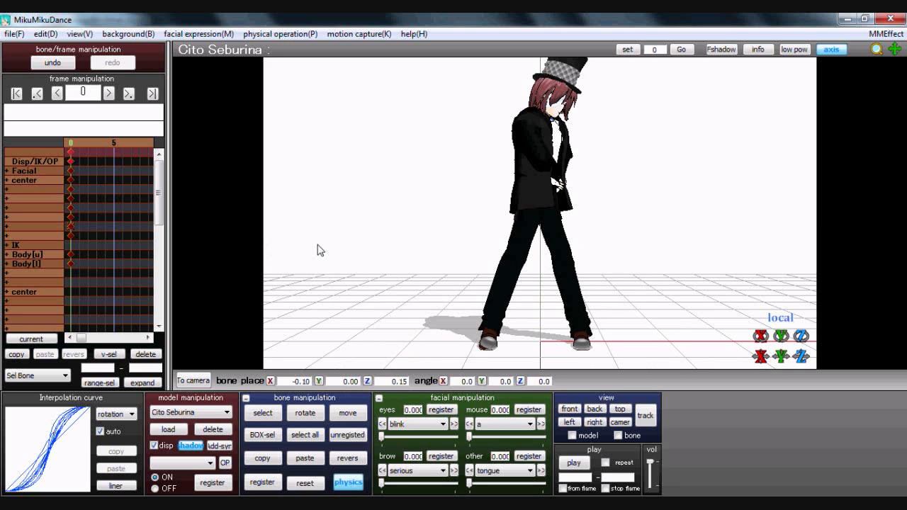
pyautogui.moveTo(299, 237)
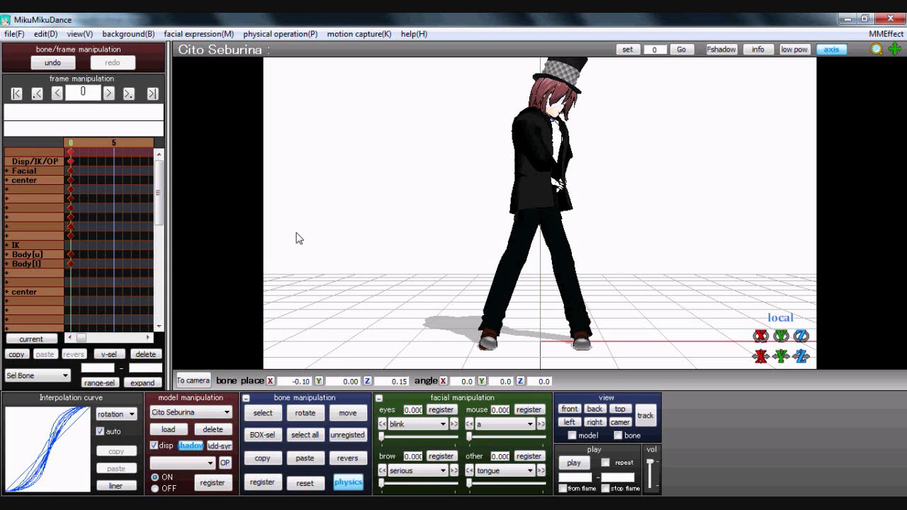
pyautogui.moveTo(292, 258)
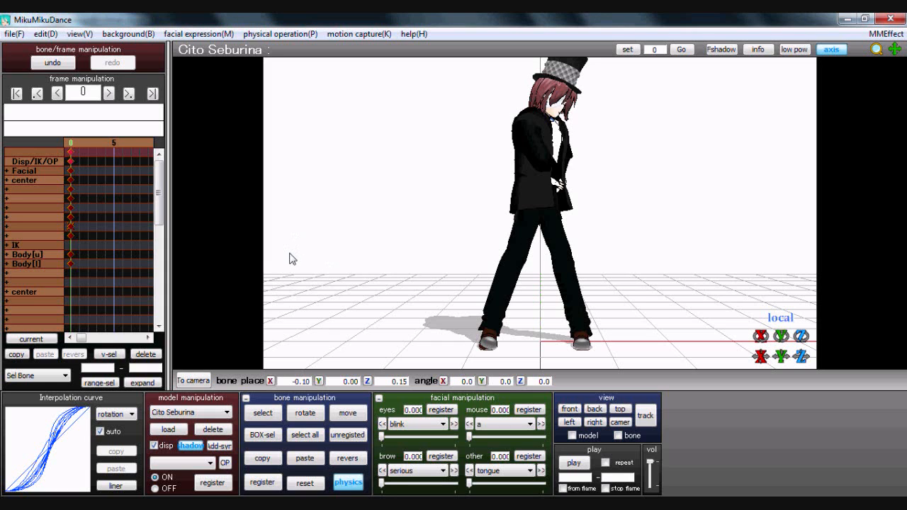
pyautogui.moveTo(280, 276)
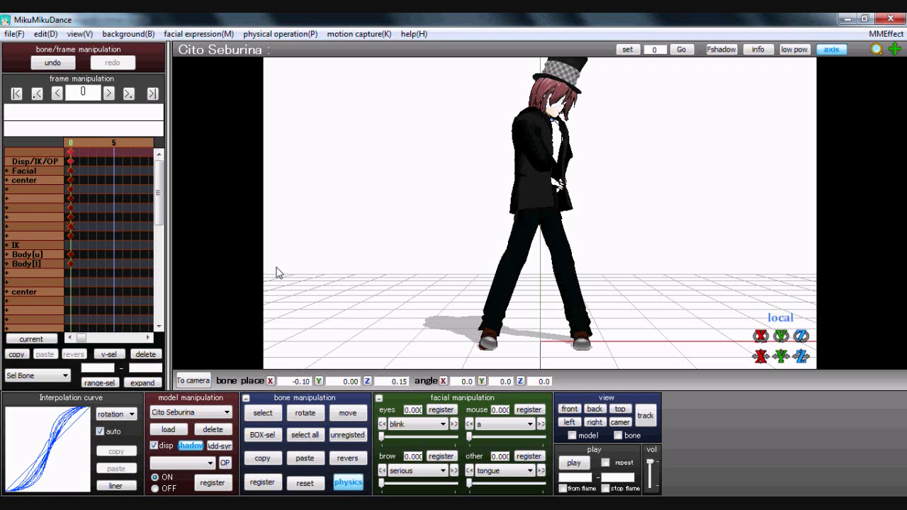
pyautogui.moveTo(551, 482)
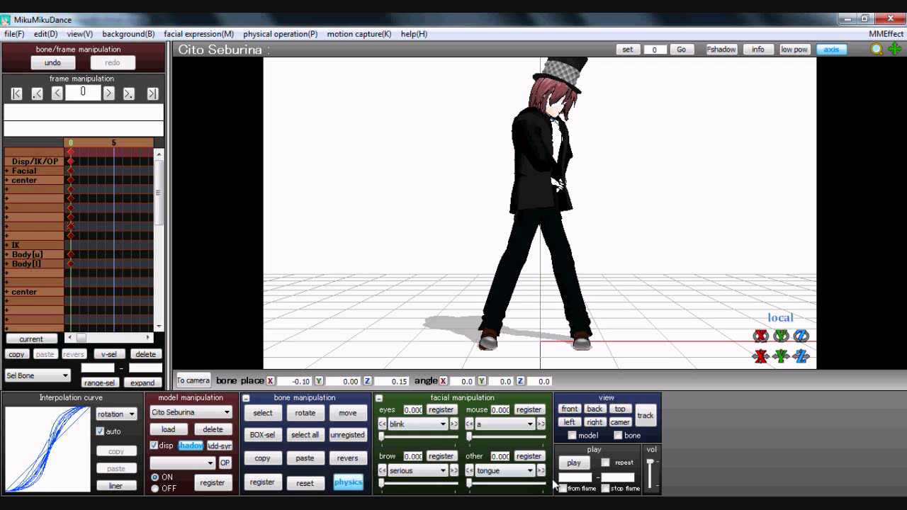
# Start playback of the Dancing Samurai dance on Cito Seburina
pyautogui.click(575, 465)
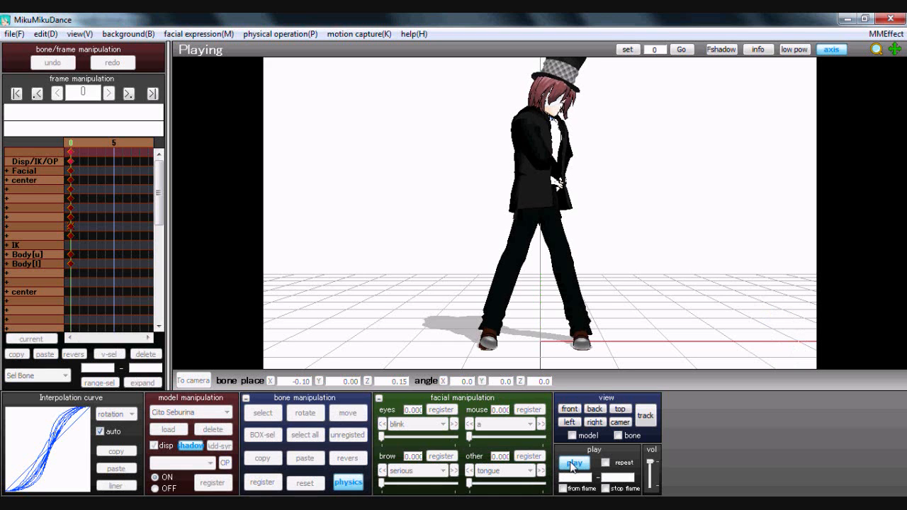